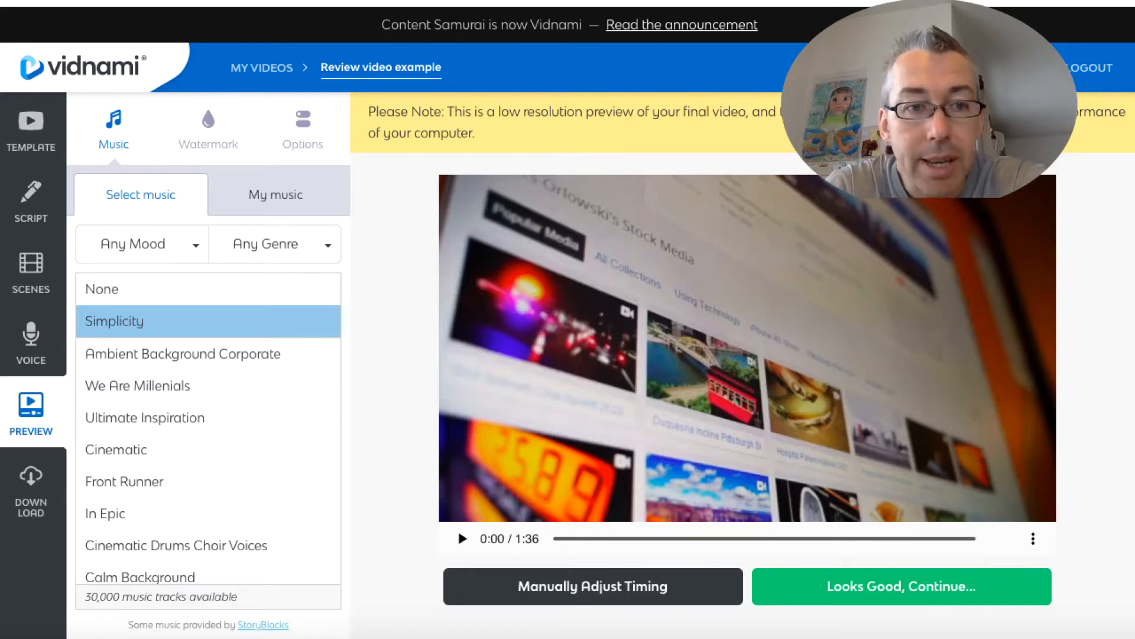
{"action": "mouse_move", "coordinate": [31, 274]}
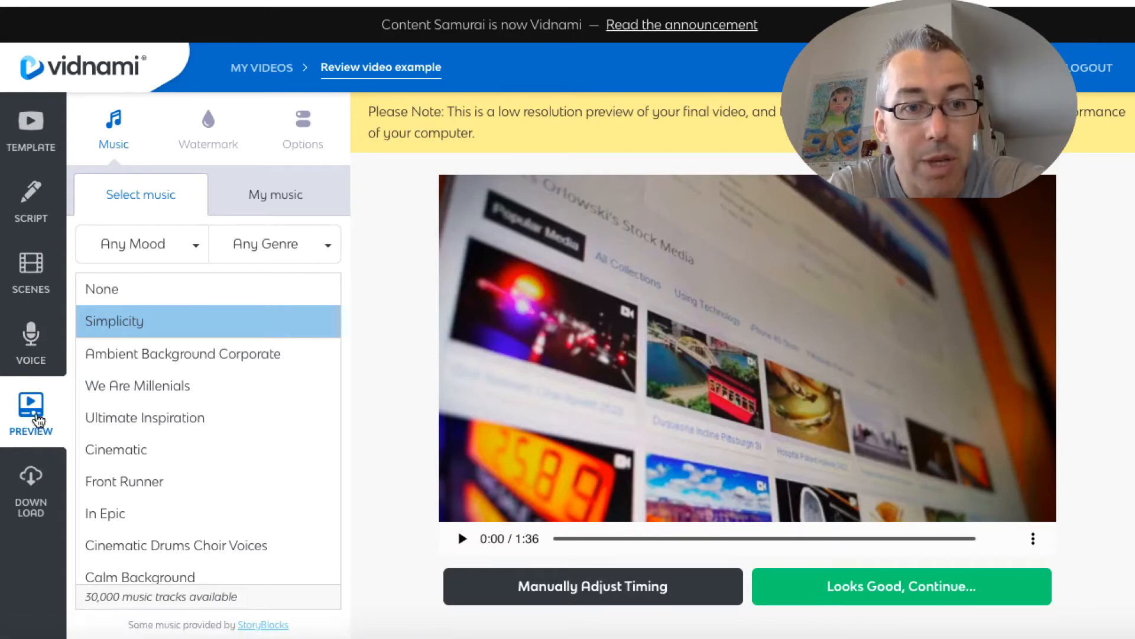
{"action": "mouse_move", "coordinate": [377, 344]}
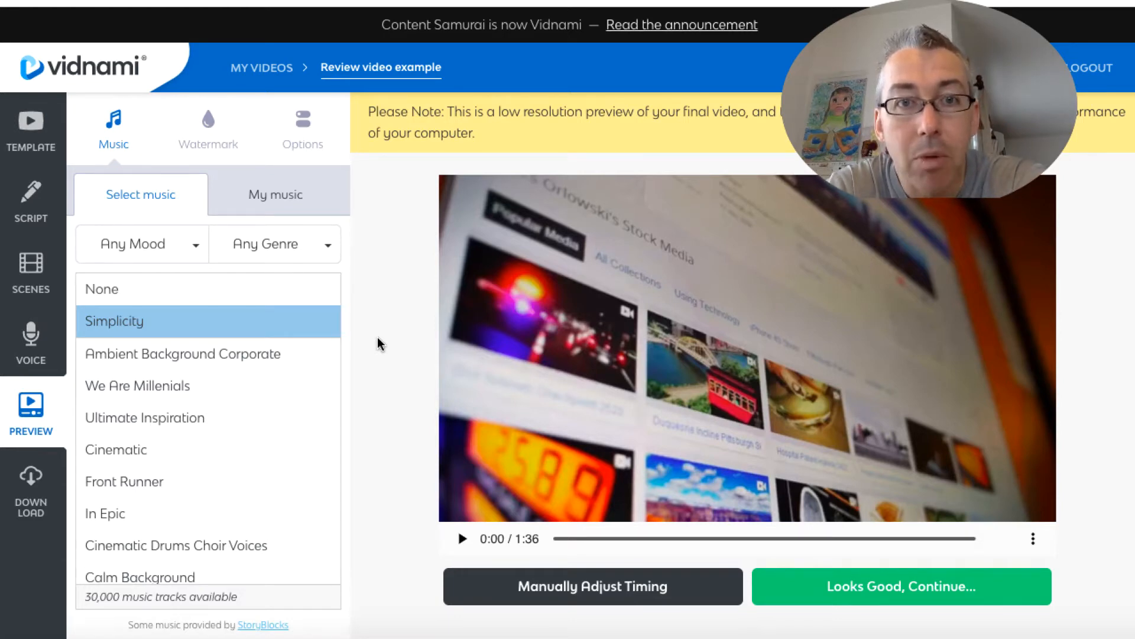
{"action": "mouse_move", "coordinate": [427, 424]}
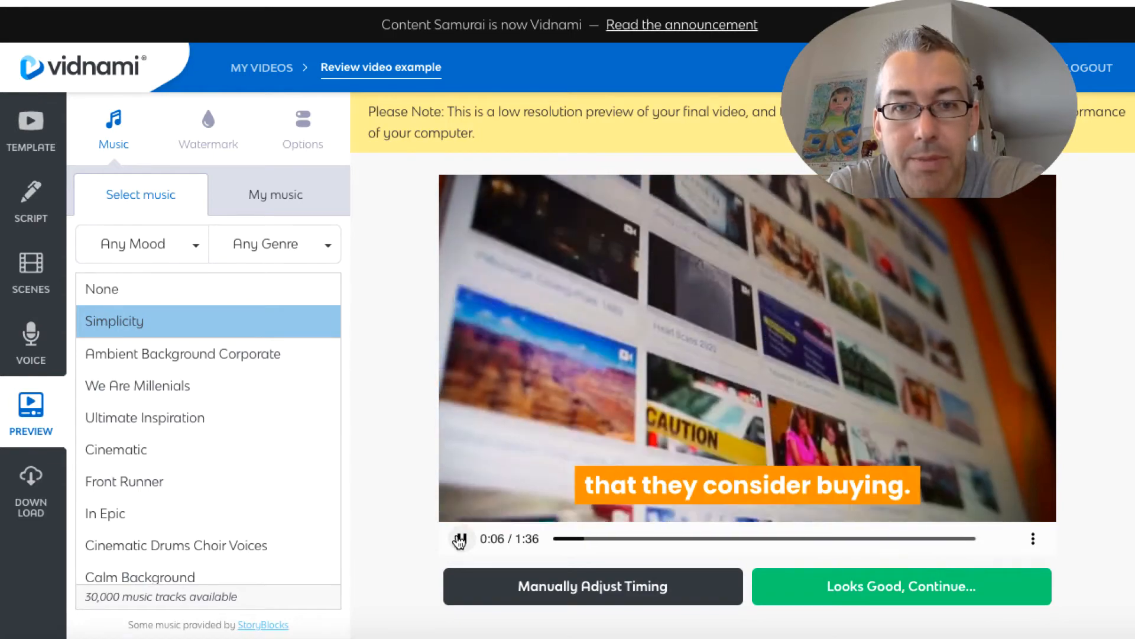
Step: Pause the review video preview with Simplicity music at about 0:06
{"action": "left_click", "coordinate": [461, 538]}
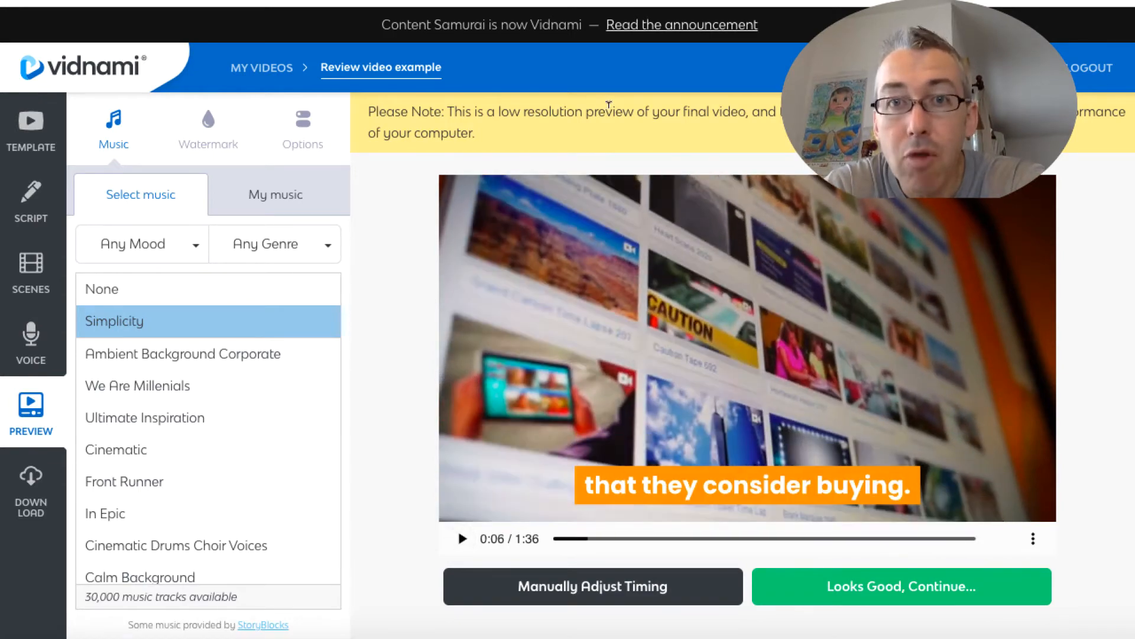
{"action": "mouse_move", "coordinate": [398, 346]}
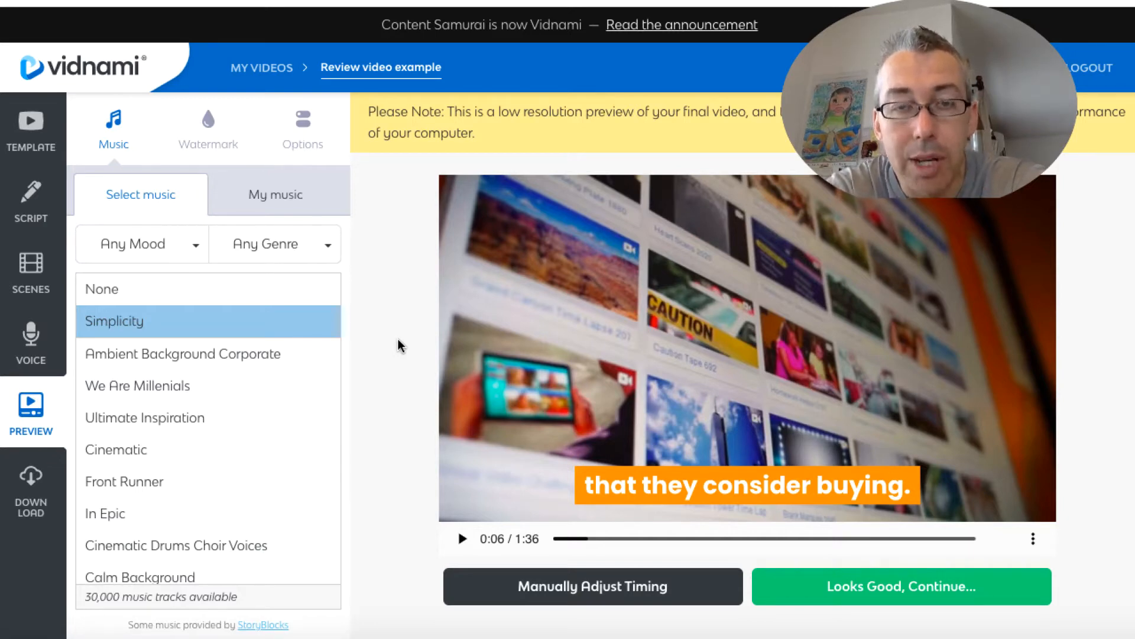
{"action": "mouse_move", "coordinate": [529, 382]}
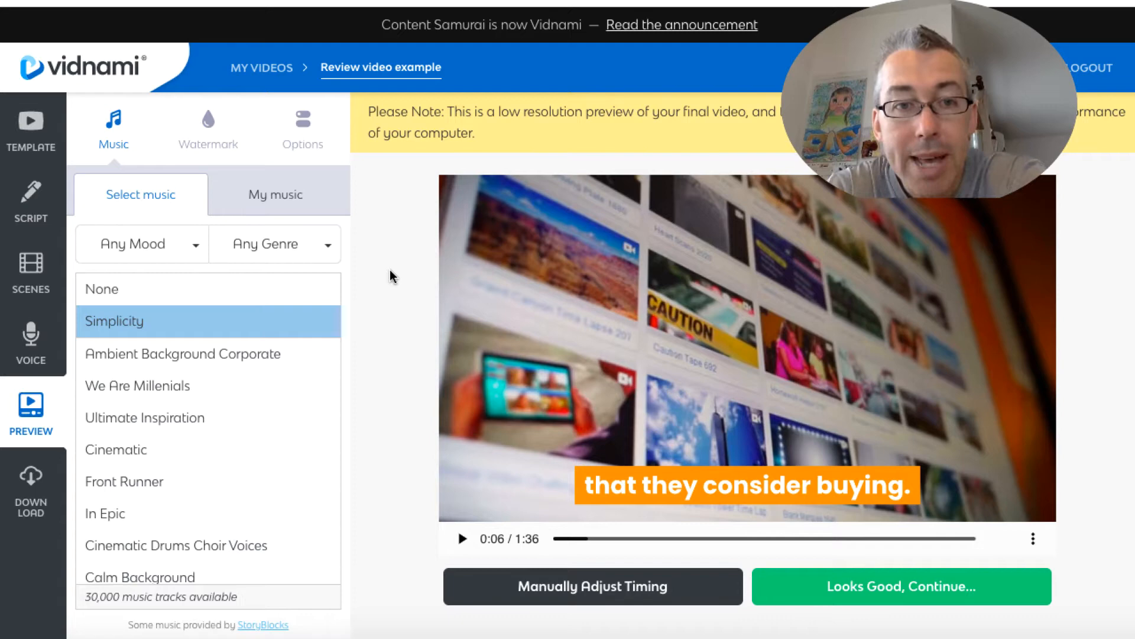
{"action": "mouse_move", "coordinate": [381, 274]}
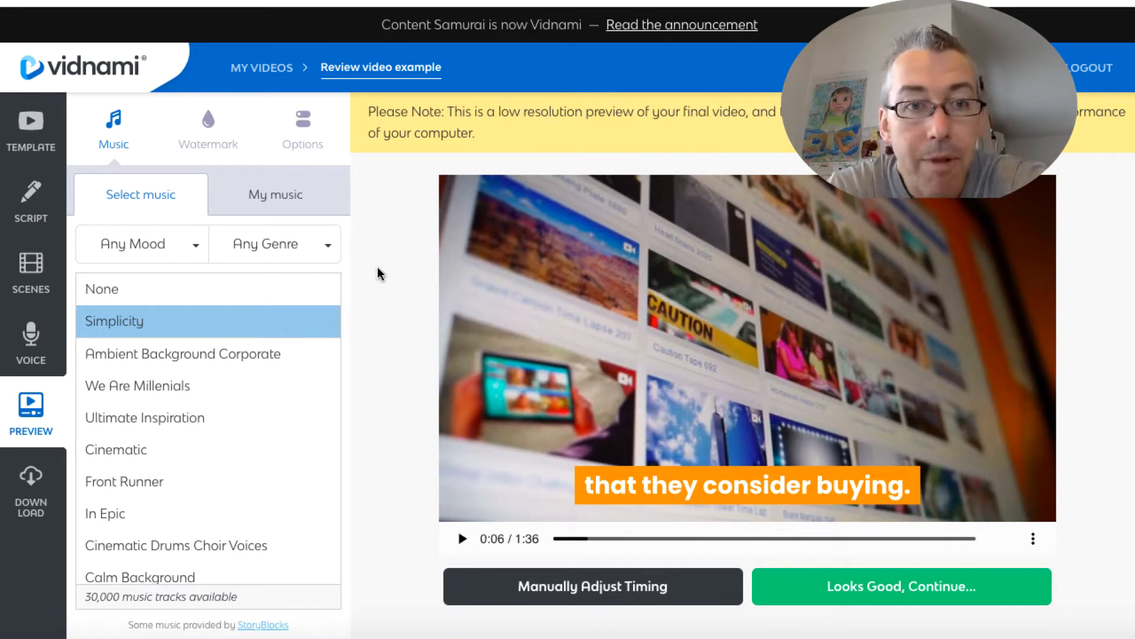
{"action": "mouse_move", "coordinate": [198, 297]}
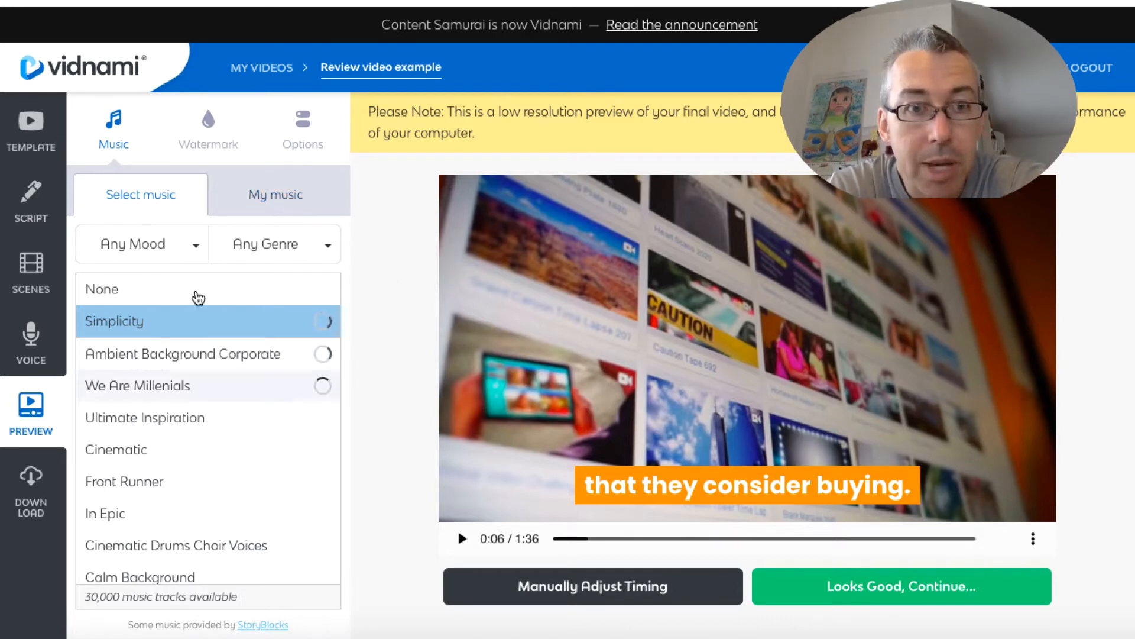
{"action": "left_click", "coordinate": [302, 127]}
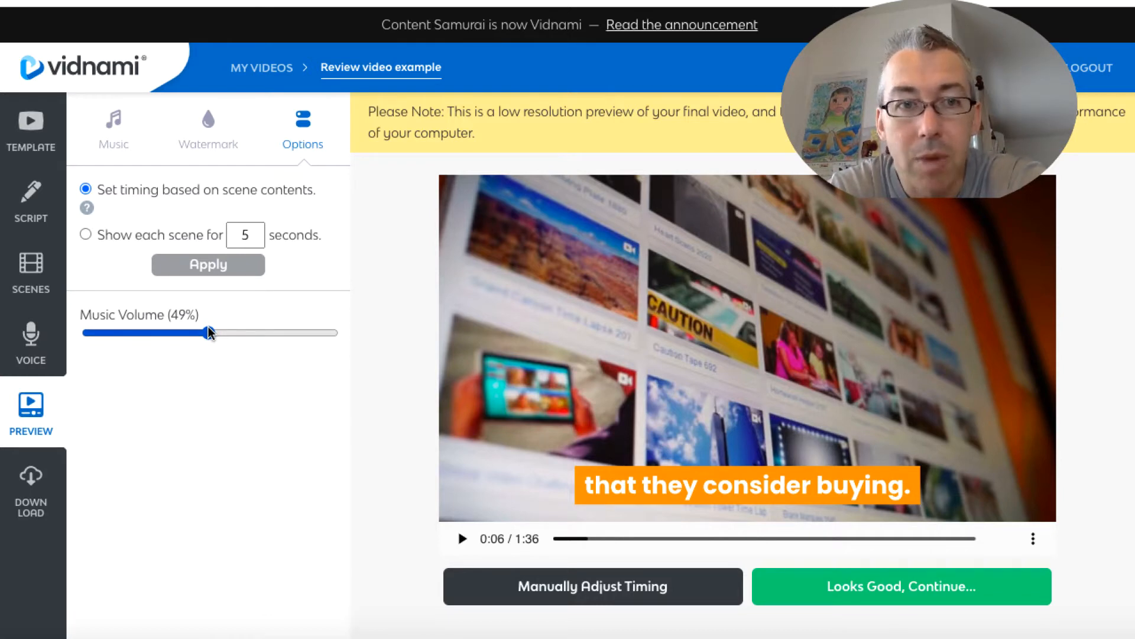
{"action": "left_click", "coordinate": [112, 130]}
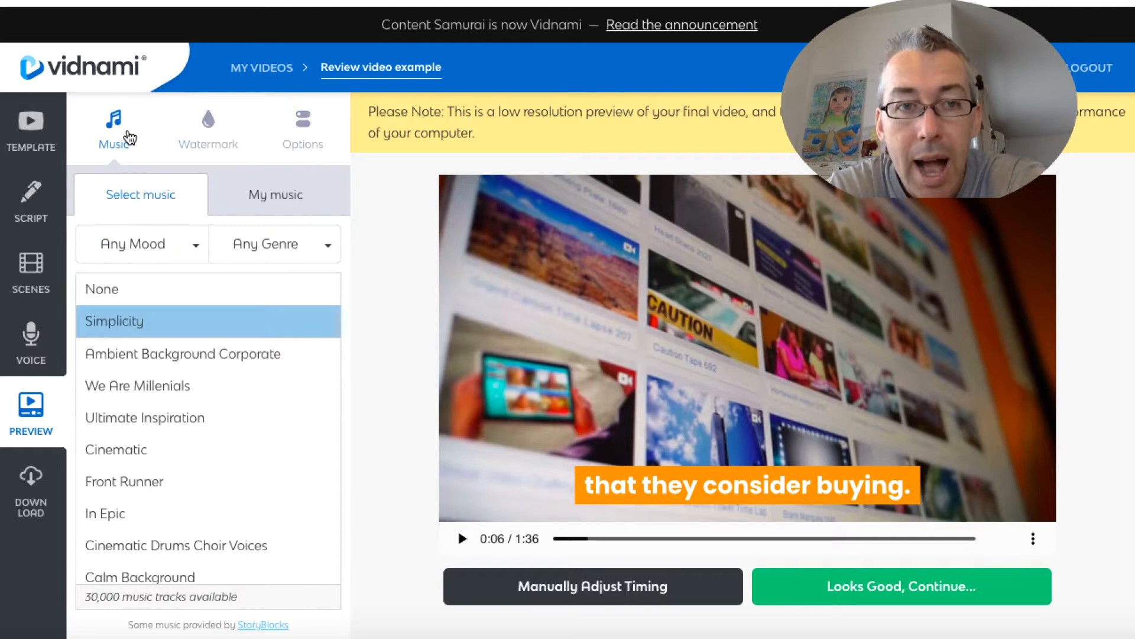
{"action": "scroll", "scroll_direction": "down", "scroll_amount": 3}
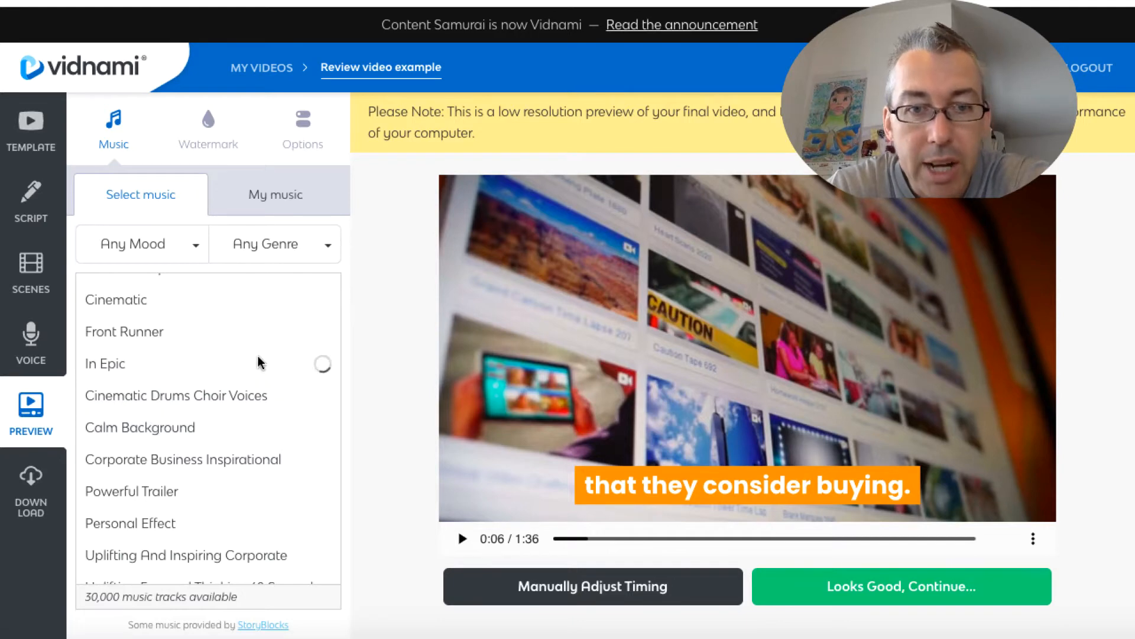
{"action": "mouse_move", "coordinate": [401, 333]}
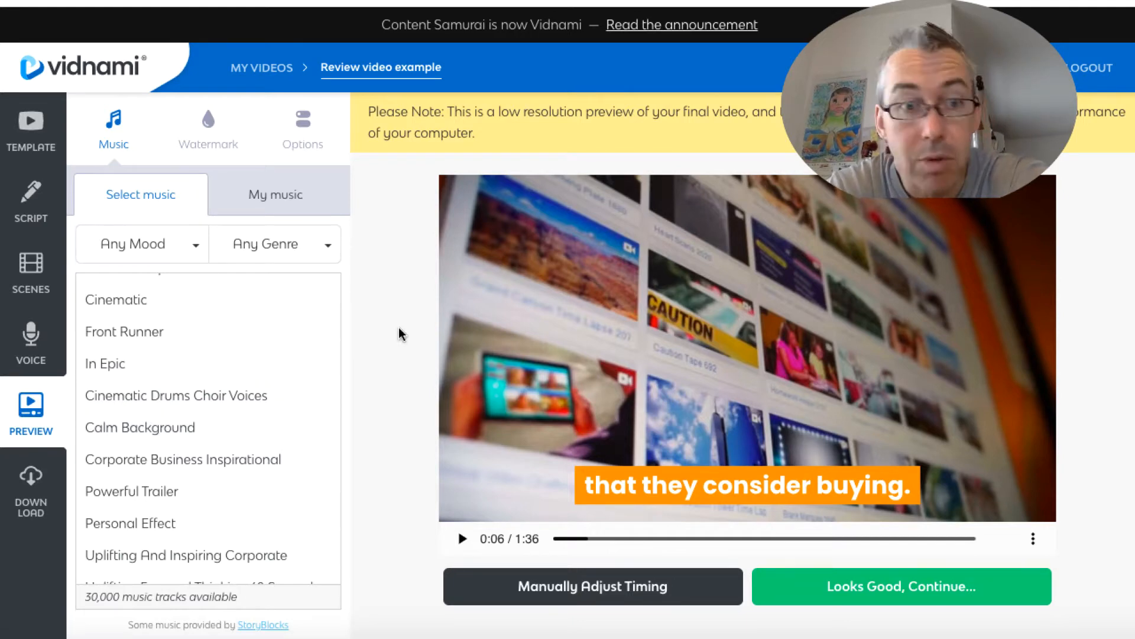
Step: Open the Voice settings showing no voice, auto-voice, record and upload options
{"action": "left_click", "coordinate": [30, 344]}
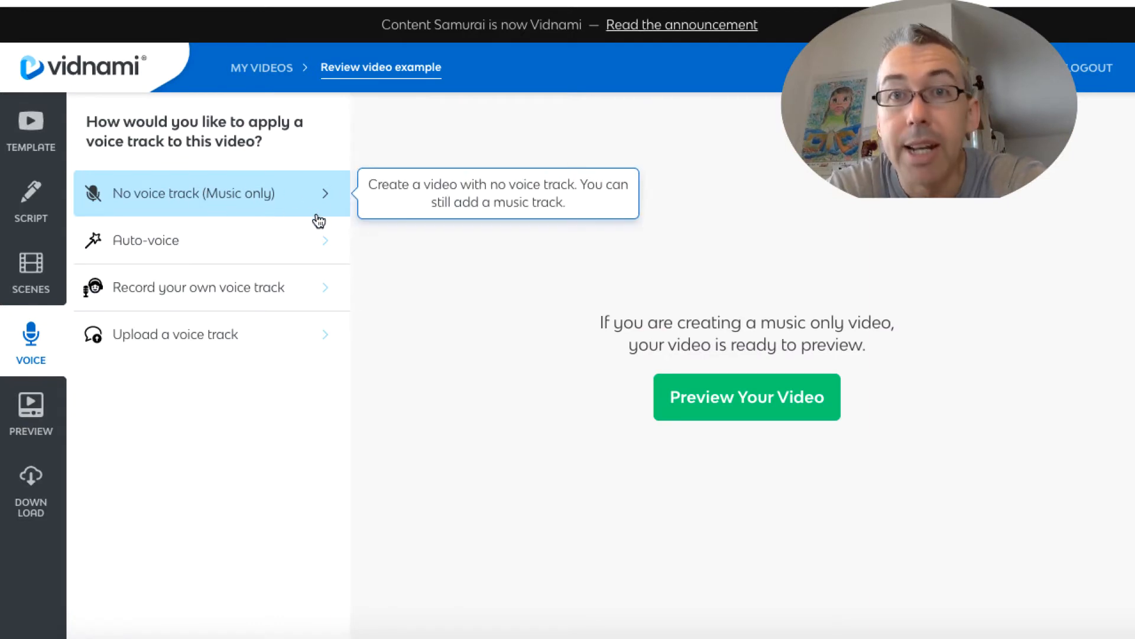
{"action": "mouse_move", "coordinate": [315, 248]}
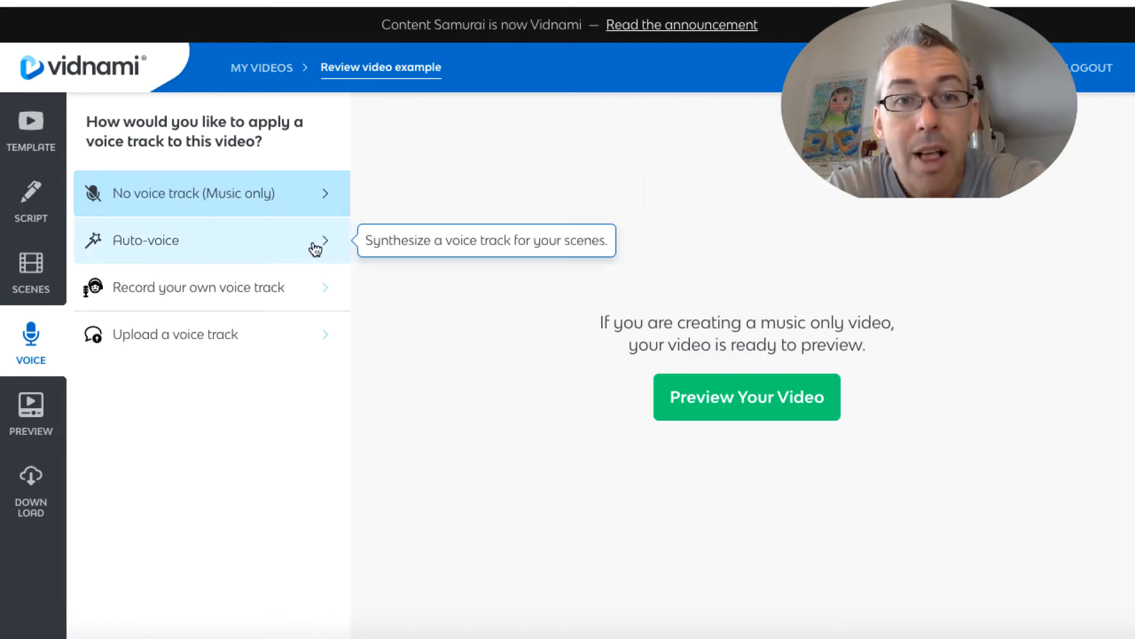
{"action": "mouse_move", "coordinate": [489, 155]}
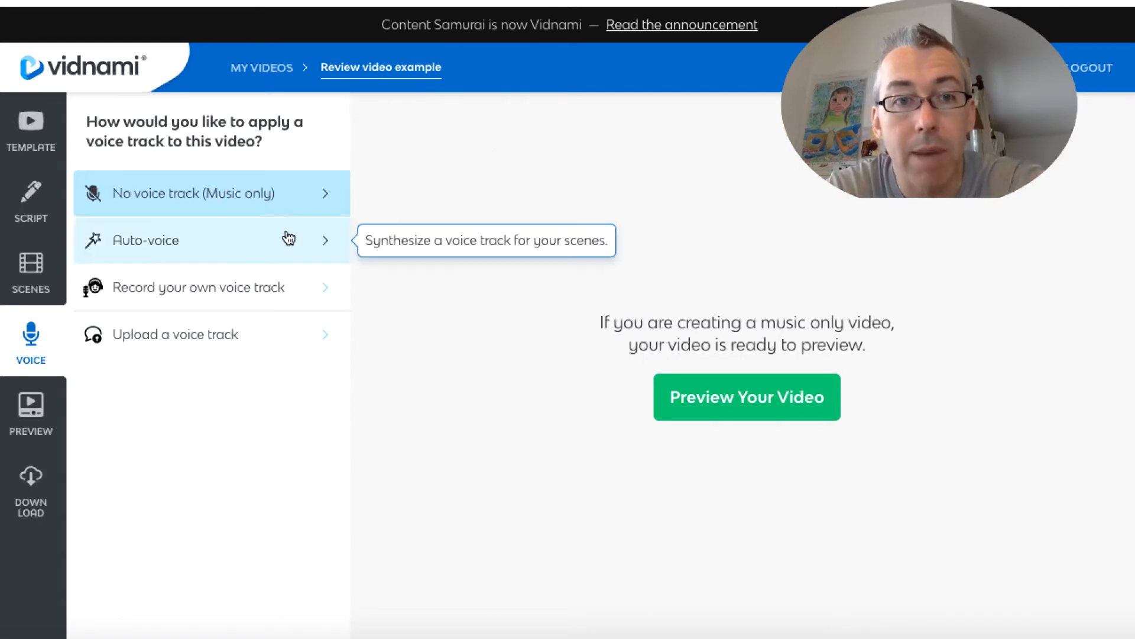
{"action": "mouse_move", "coordinate": [607, 211]}
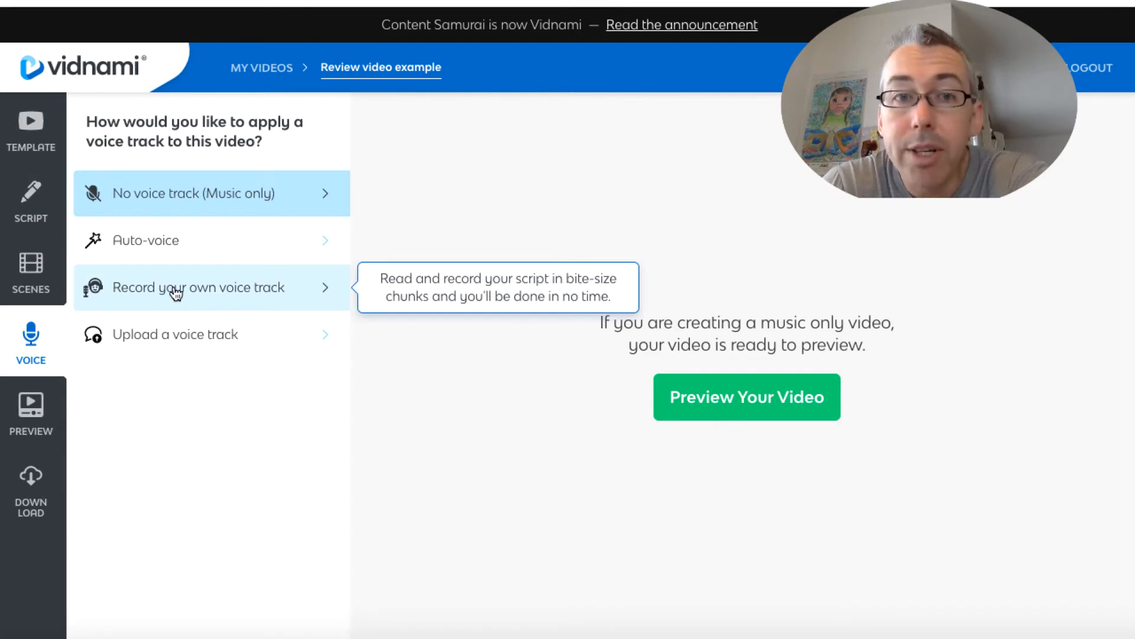
{"action": "mouse_move", "coordinate": [219, 334]}
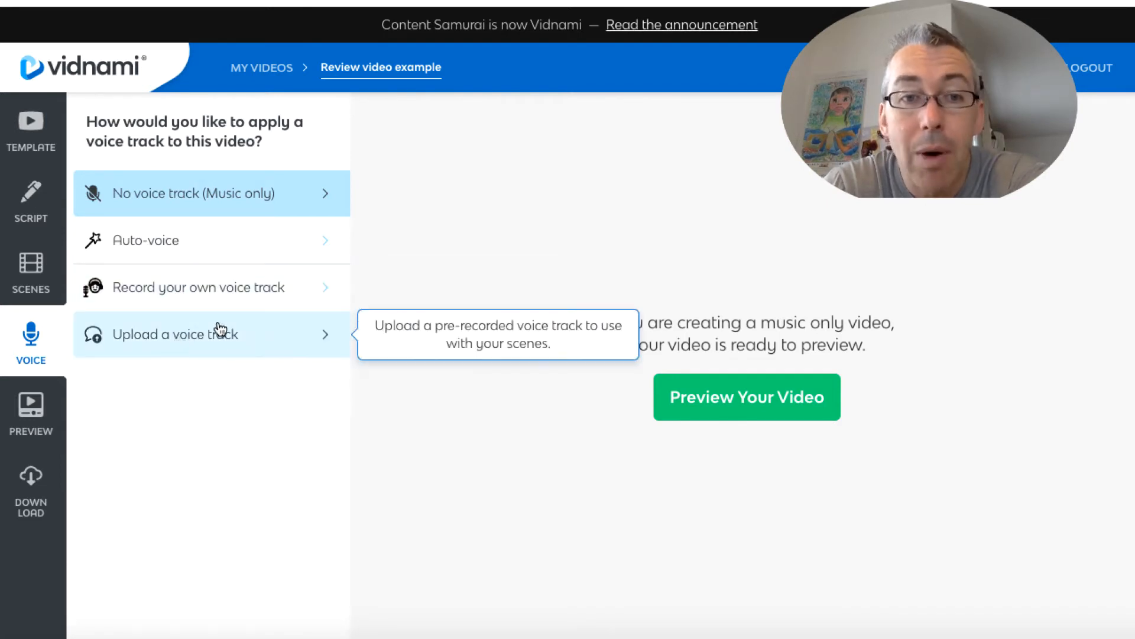
{"action": "mouse_move", "coordinate": [498, 178]}
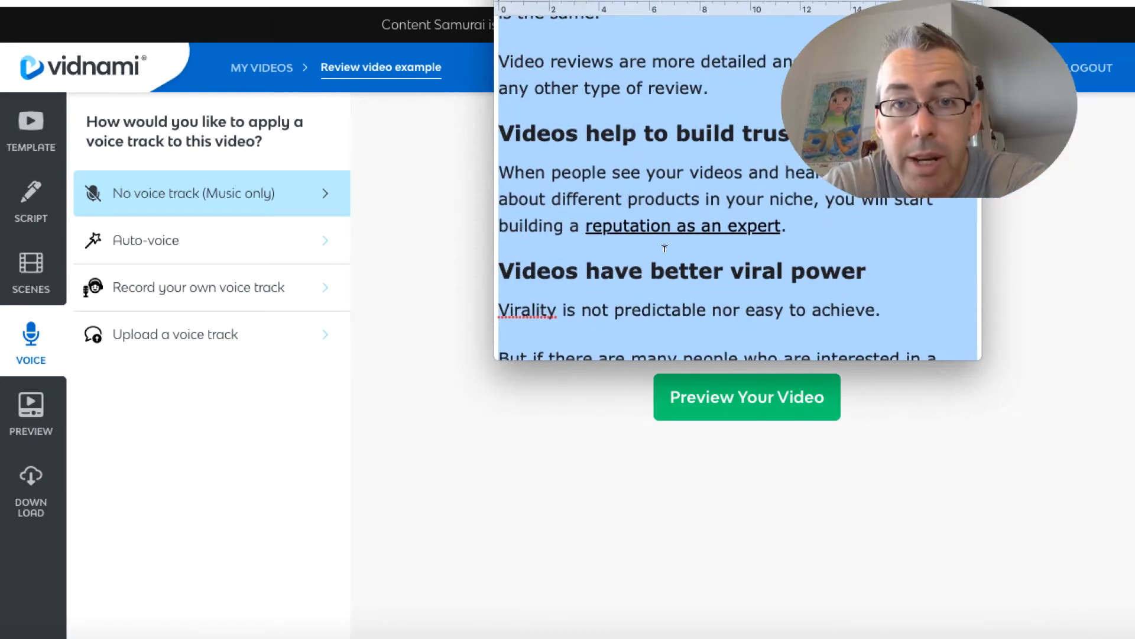
Step: Dismiss Audacity's welcome message and place the empty project beside the script document
{"action": "scroll", "scroll_direction": "up", "scroll_amount": 3}
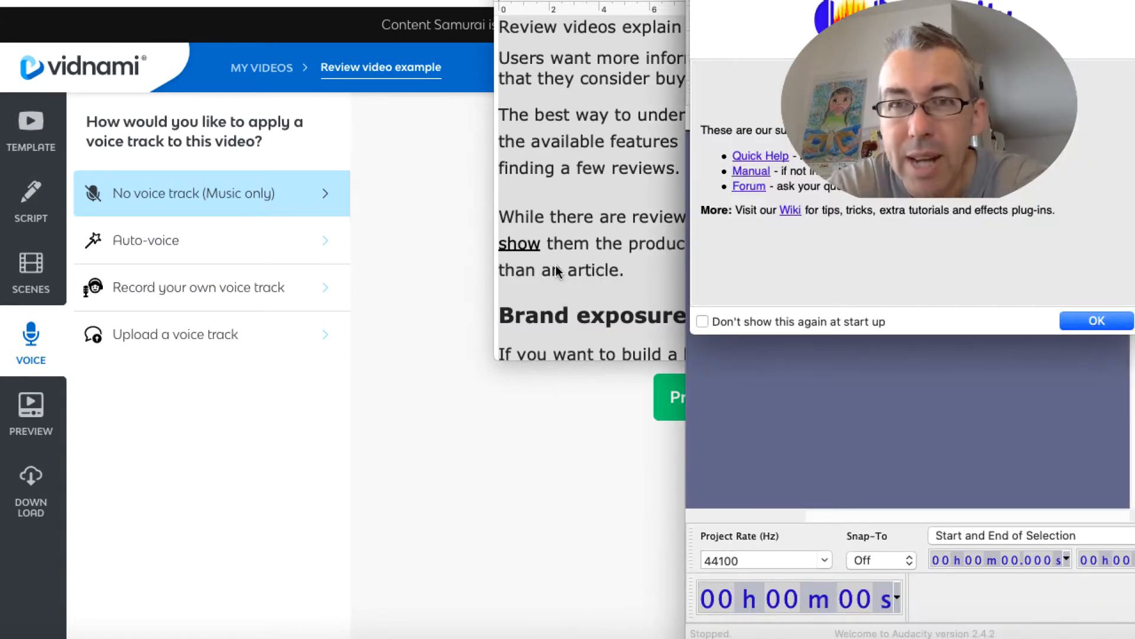
{"action": "left_click", "coordinate": [1096, 320]}
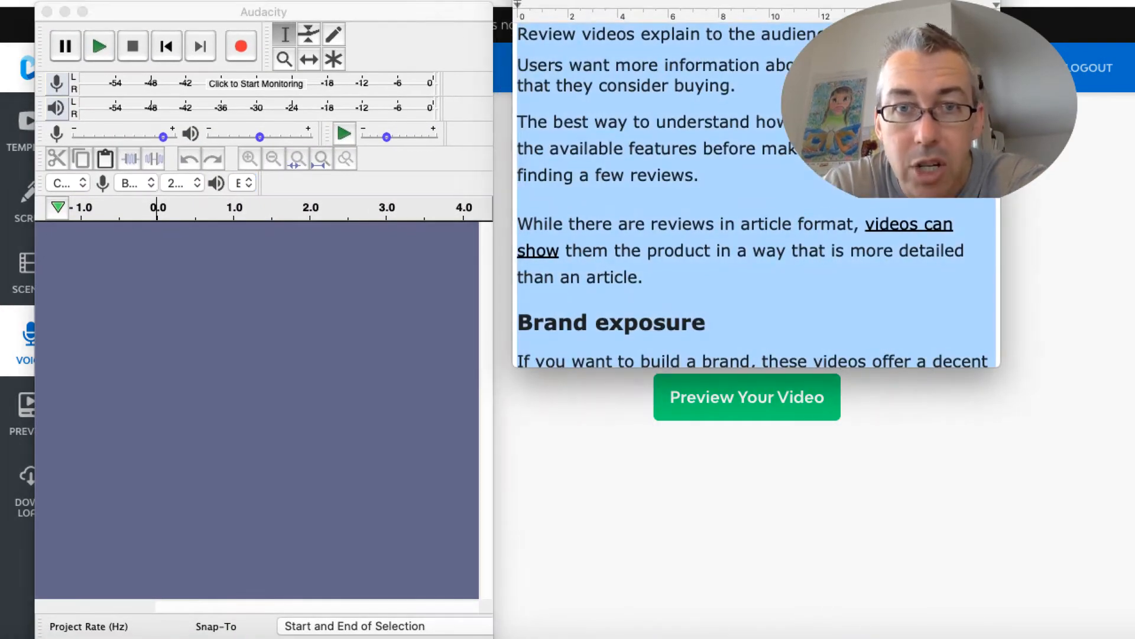
{"action": "scroll", "scroll_direction": "down", "scroll_amount": 3}
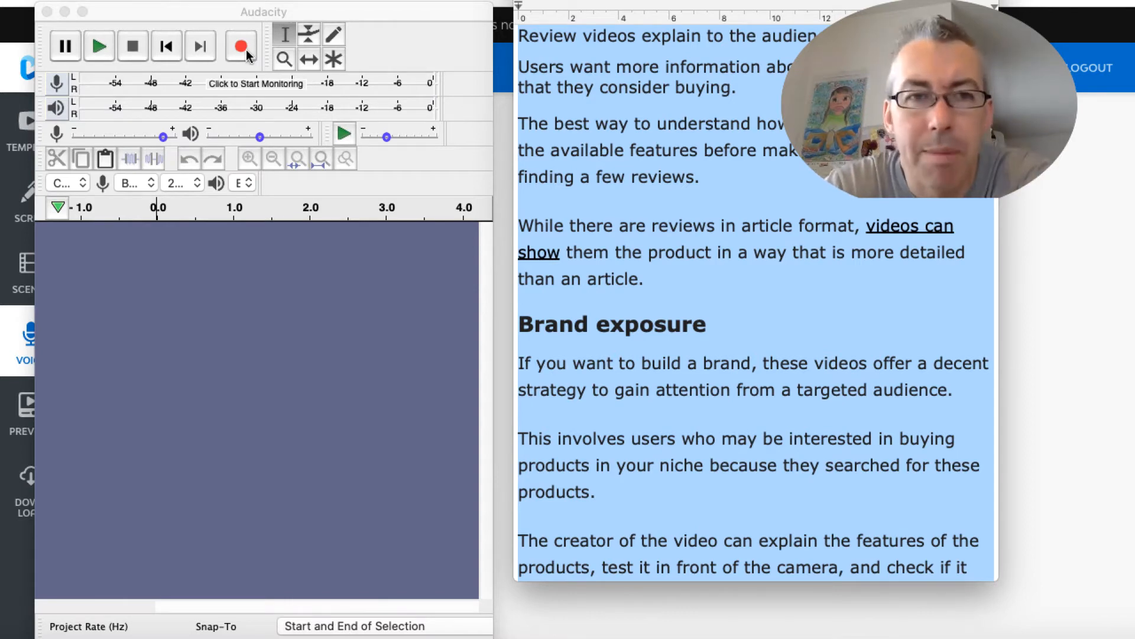
Step: Record a roughly two-second test phrase in Audacity, then switch back to Vidnami
{"action": "left_click", "coordinate": [240, 46]}
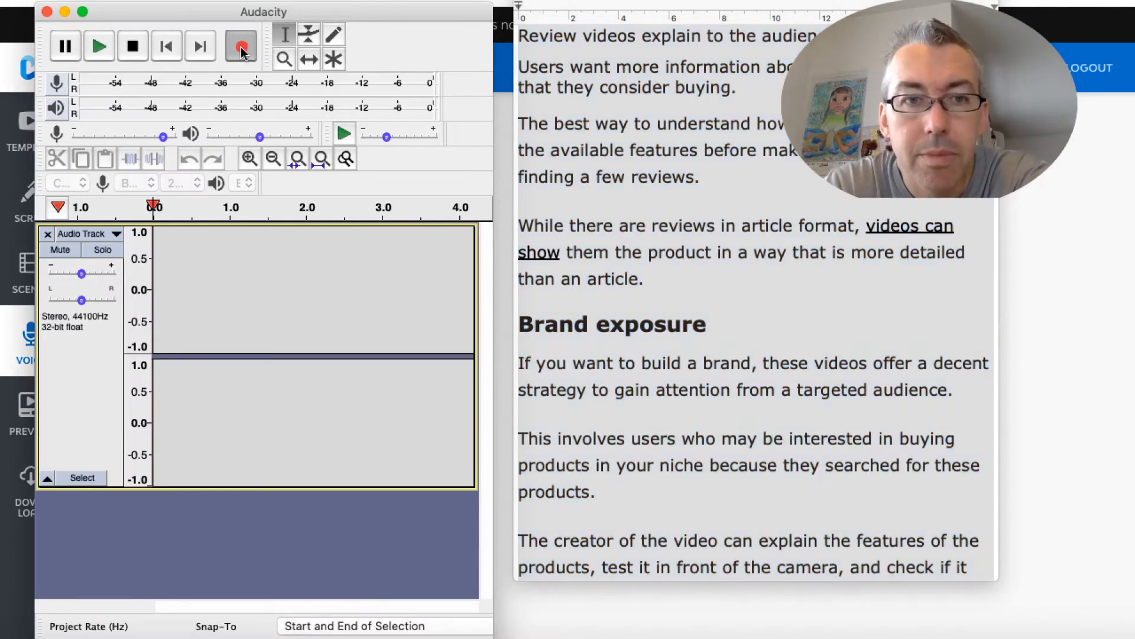
{"action": "left_click", "coordinate": [241, 45]}
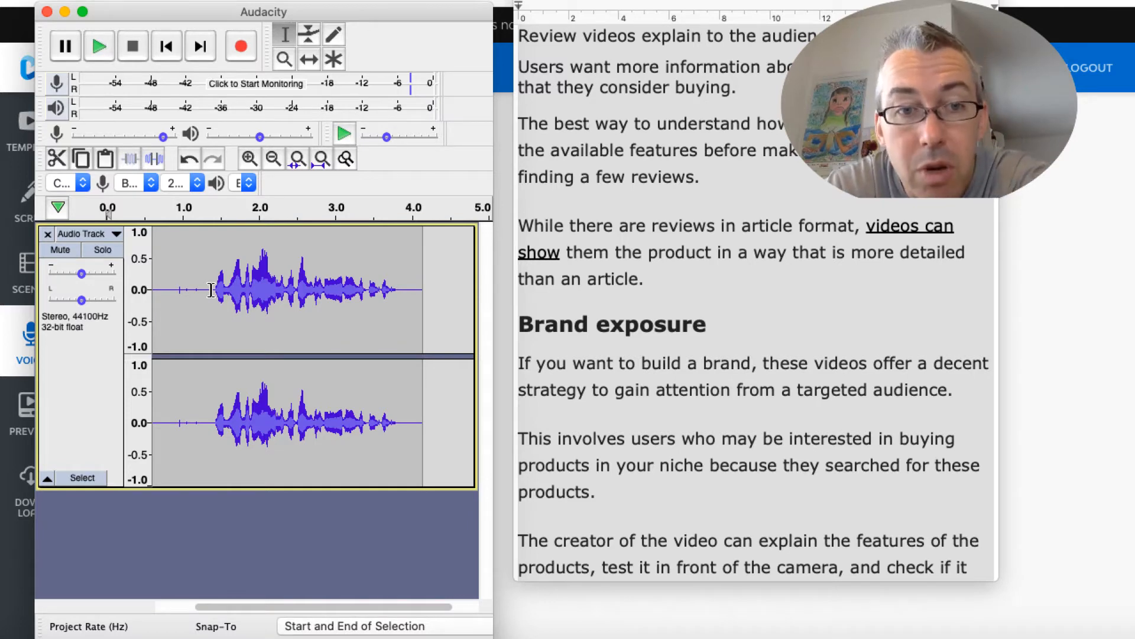
{"action": "left_click", "coordinate": [210, 289]}
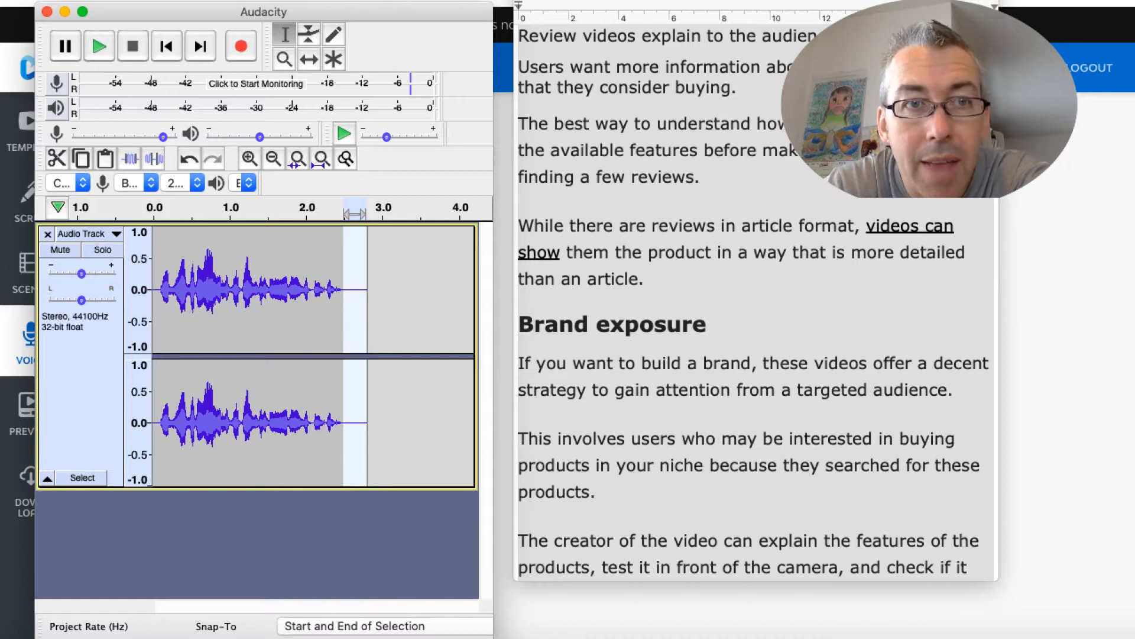
{"action": "mouse_move", "coordinate": [274, 224]}
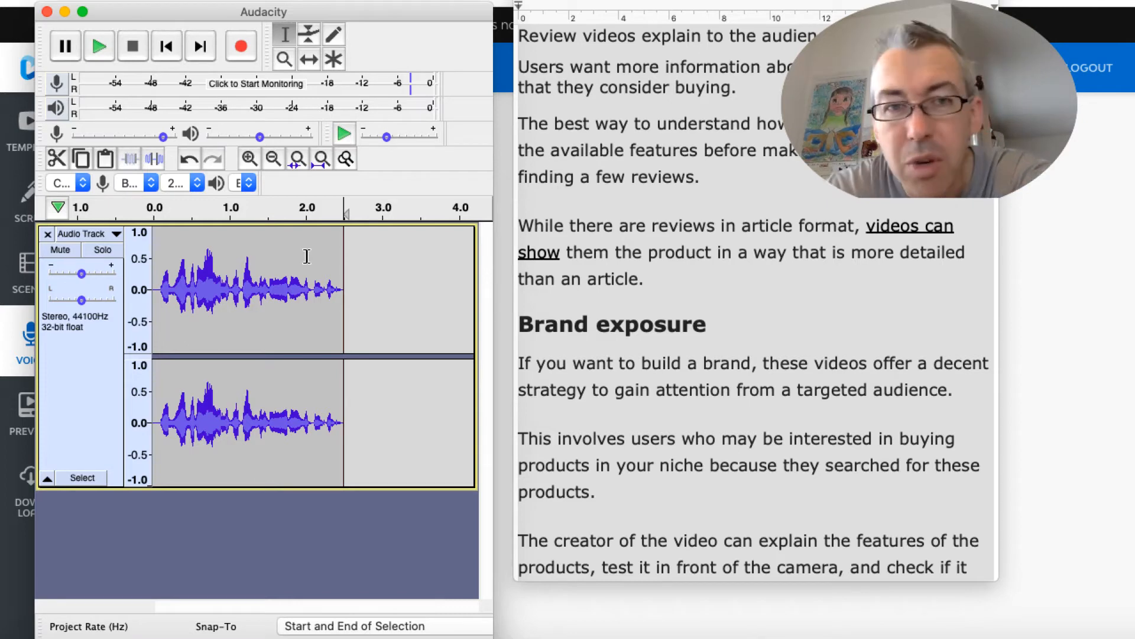
{"action": "mouse_move", "coordinate": [313, 198]}
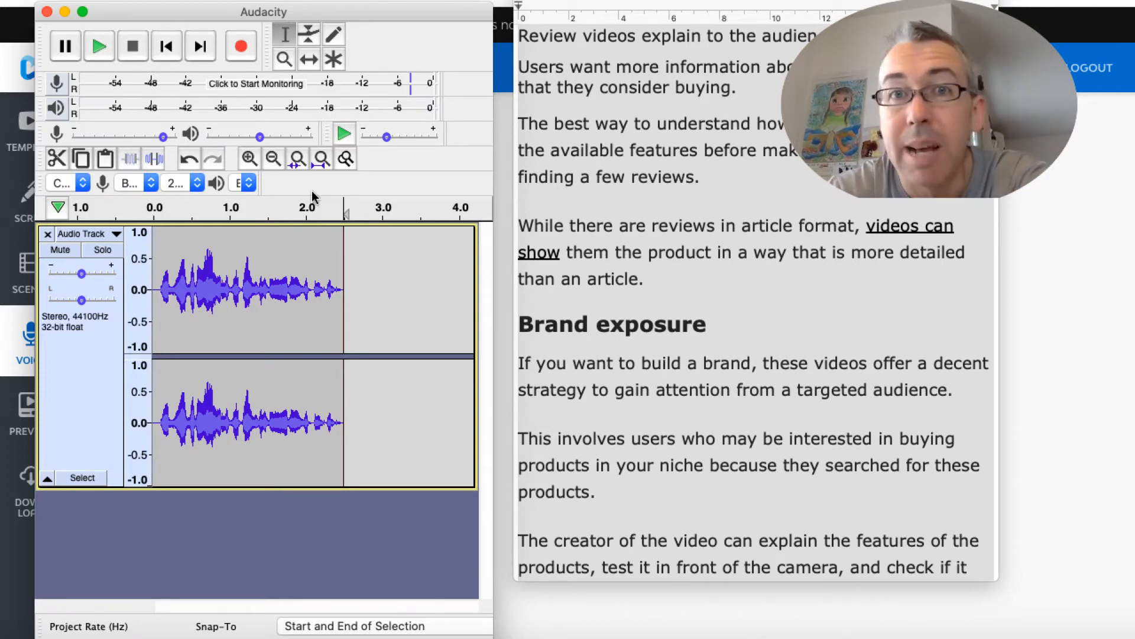
{"action": "left_click", "coordinate": [45, 12]}
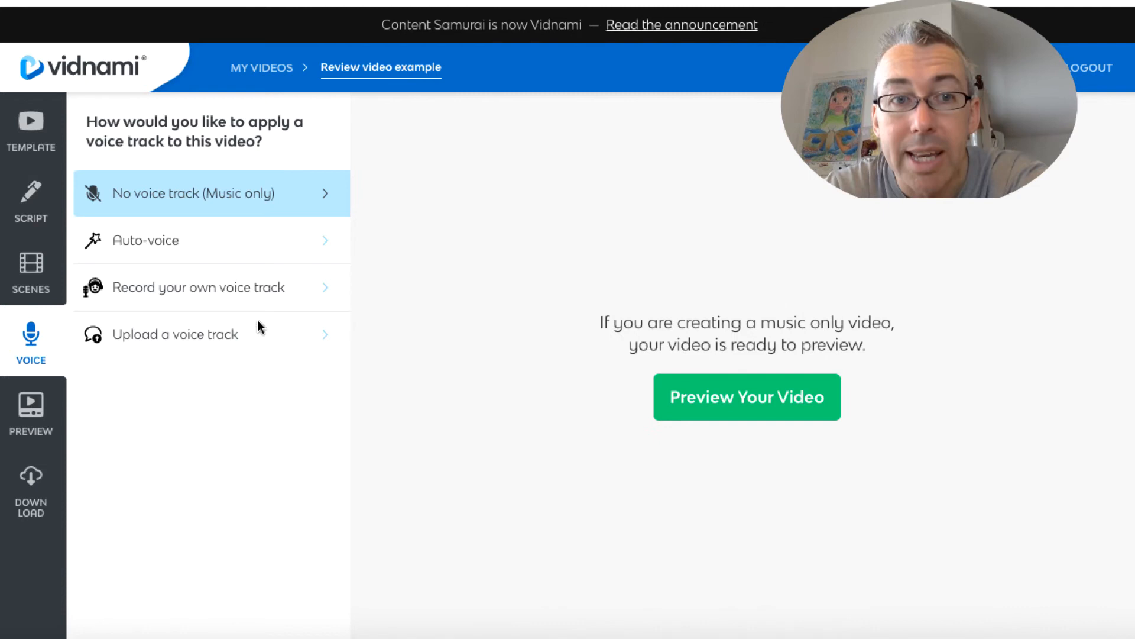
{"action": "mouse_move", "coordinate": [152, 334]}
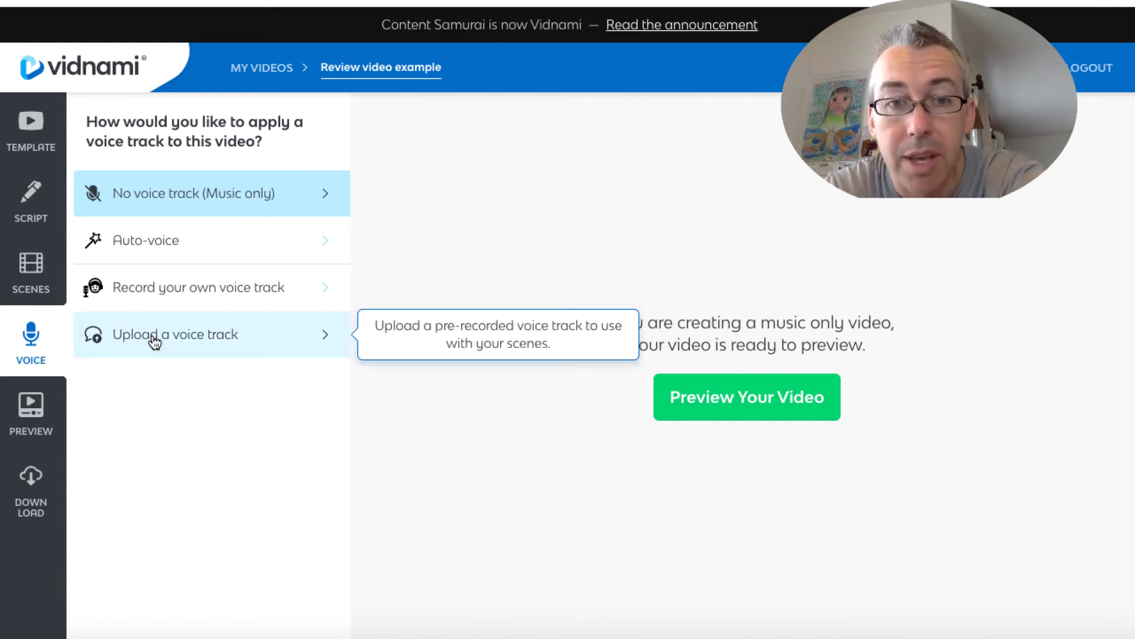
Step: Show the 'Upload a voice track' drop area with its supported audio formats
{"action": "left_click", "coordinate": [175, 334]}
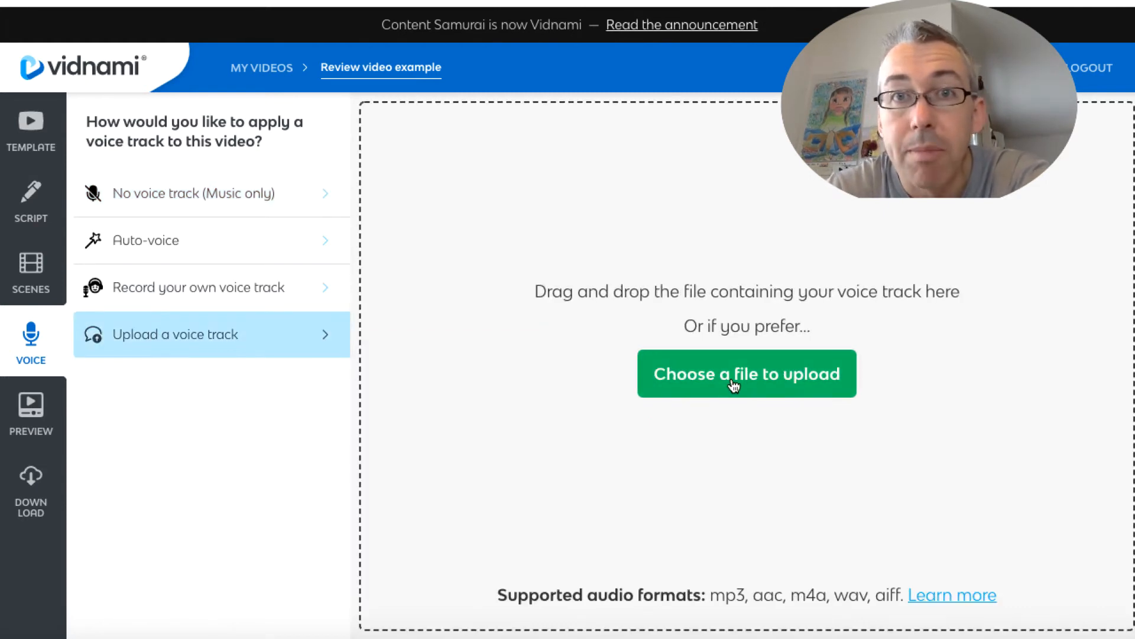
{"action": "mouse_move", "coordinate": [191, 293]}
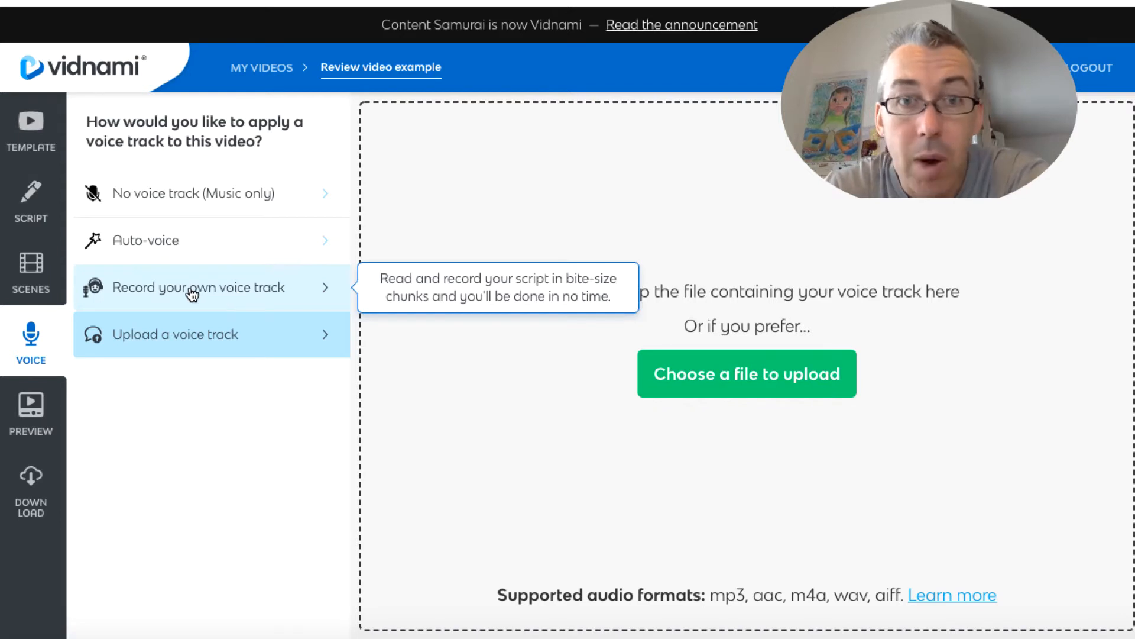
{"action": "mouse_move", "coordinate": [155, 291]}
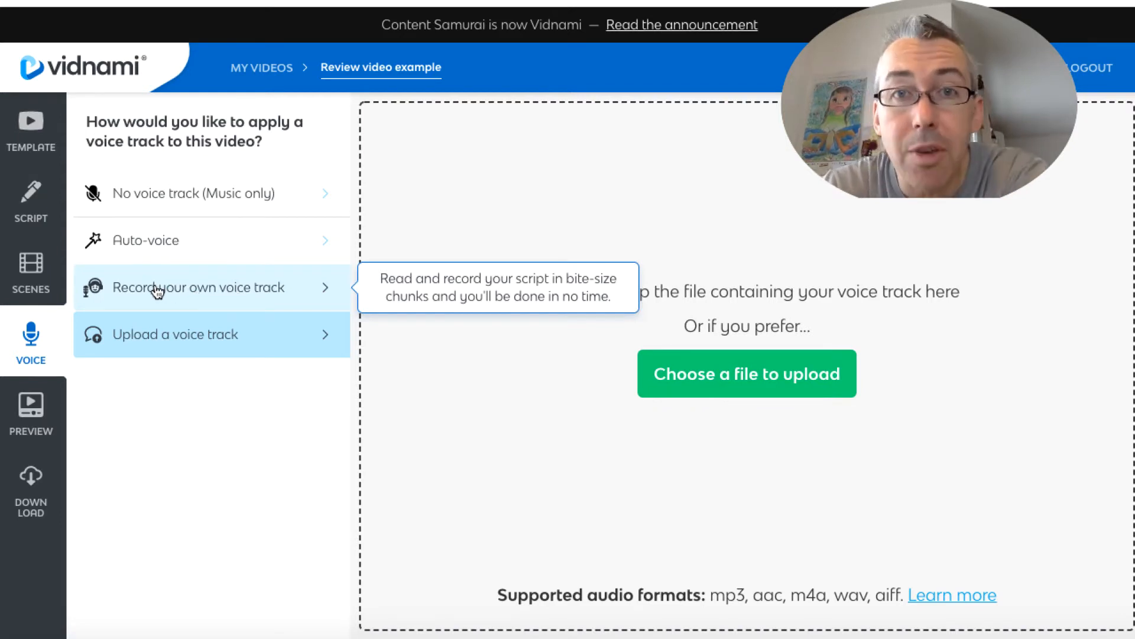
Step: Choose to record your own voice, allow the microphone, and record sentence 1
{"action": "left_click", "coordinate": [198, 287]}
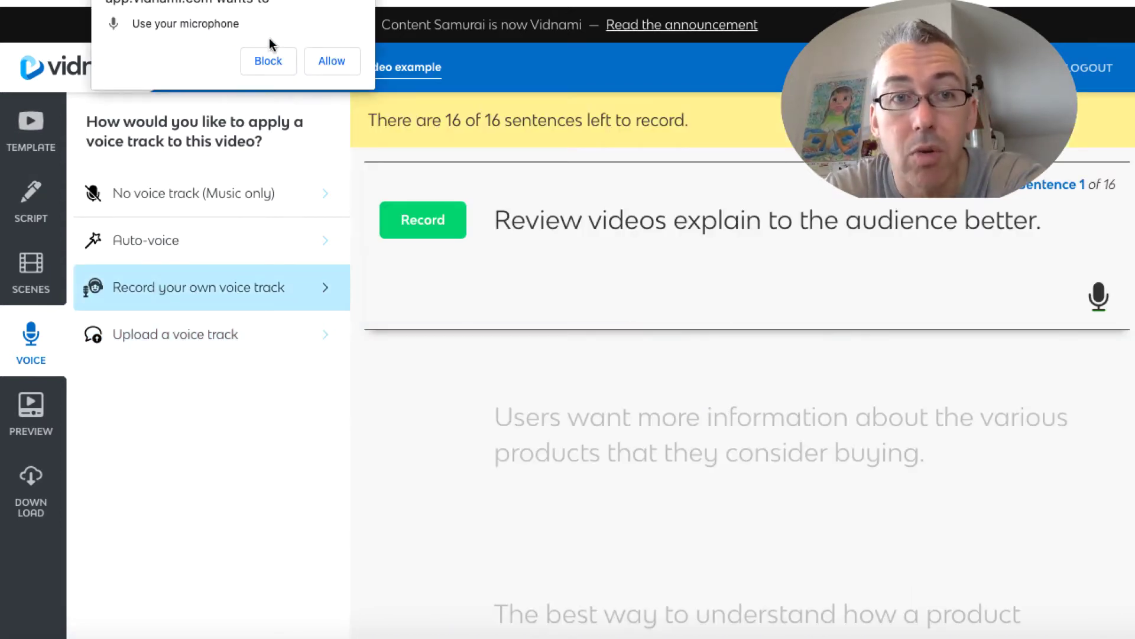
{"action": "left_click", "coordinate": [332, 61]}
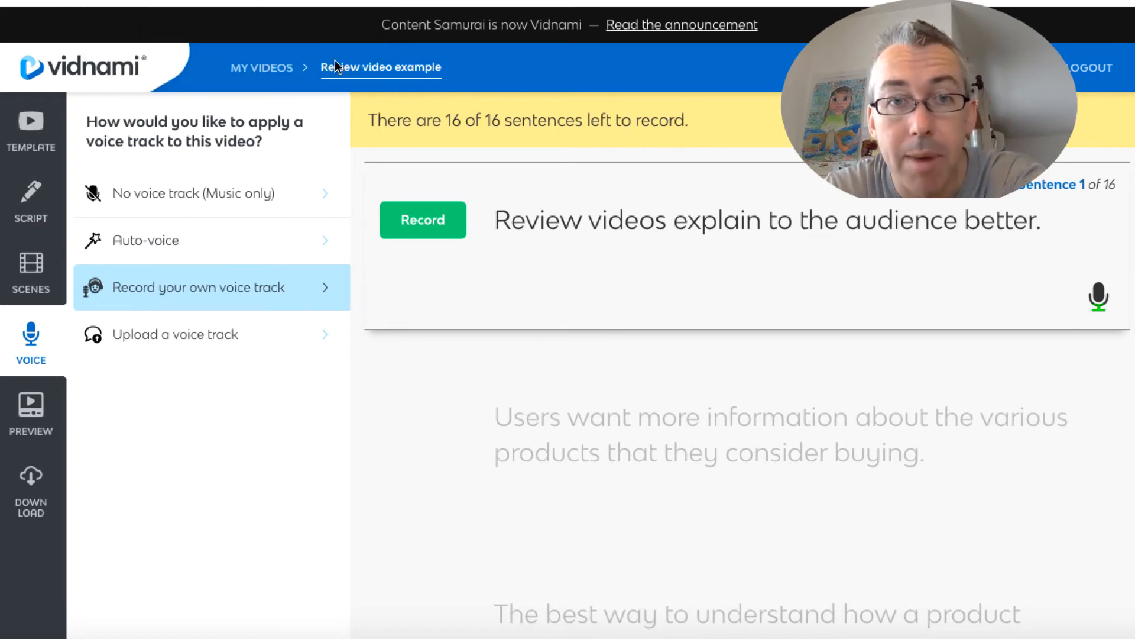
{"action": "mouse_move", "coordinate": [469, 222]}
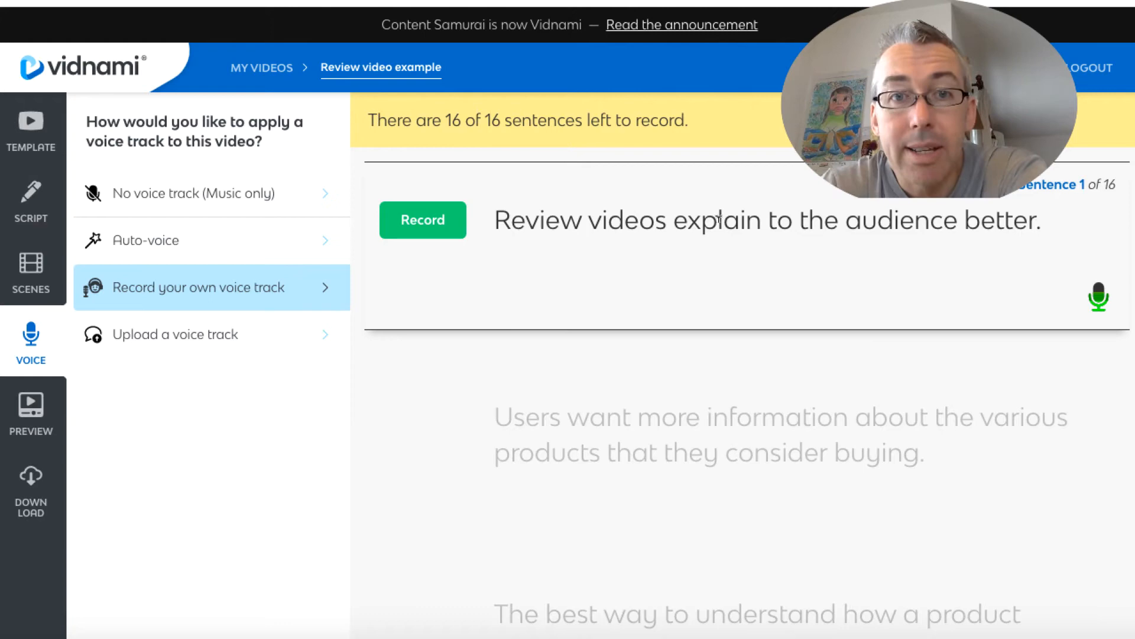
{"action": "mouse_move", "coordinate": [442, 226]}
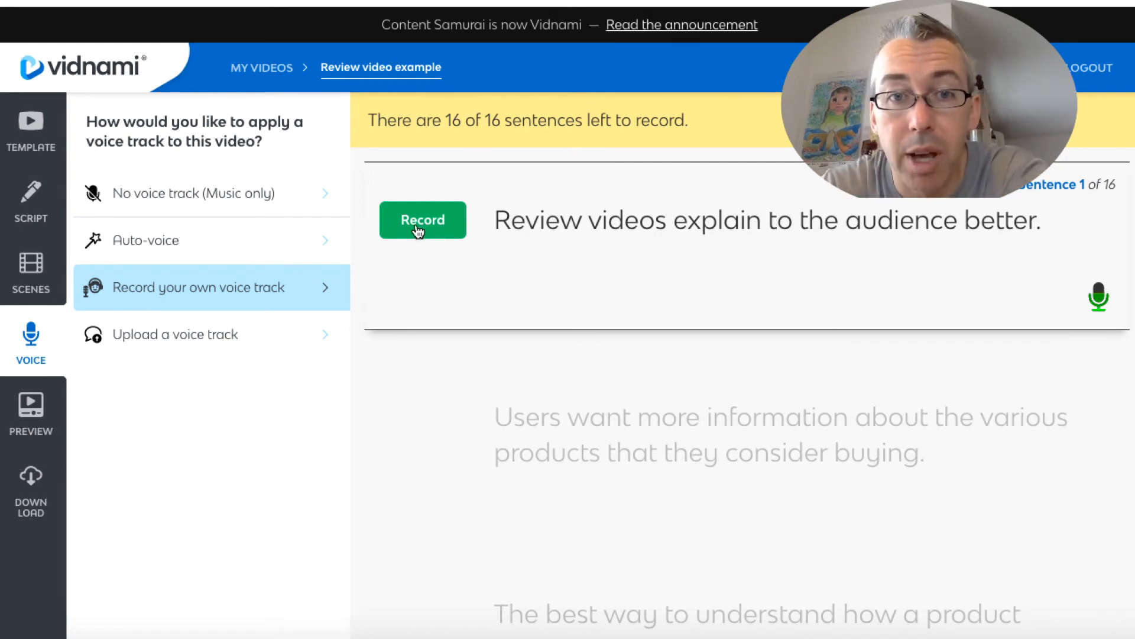
{"action": "left_click", "coordinate": [423, 219]}
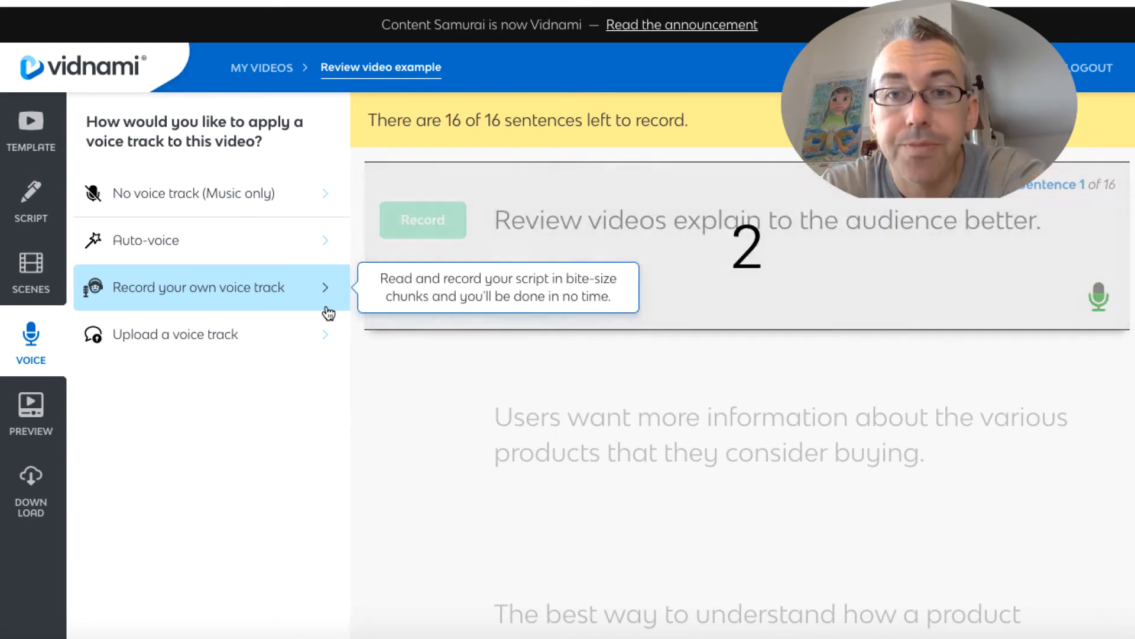
{"action": "left_click", "coordinate": [422, 219]}
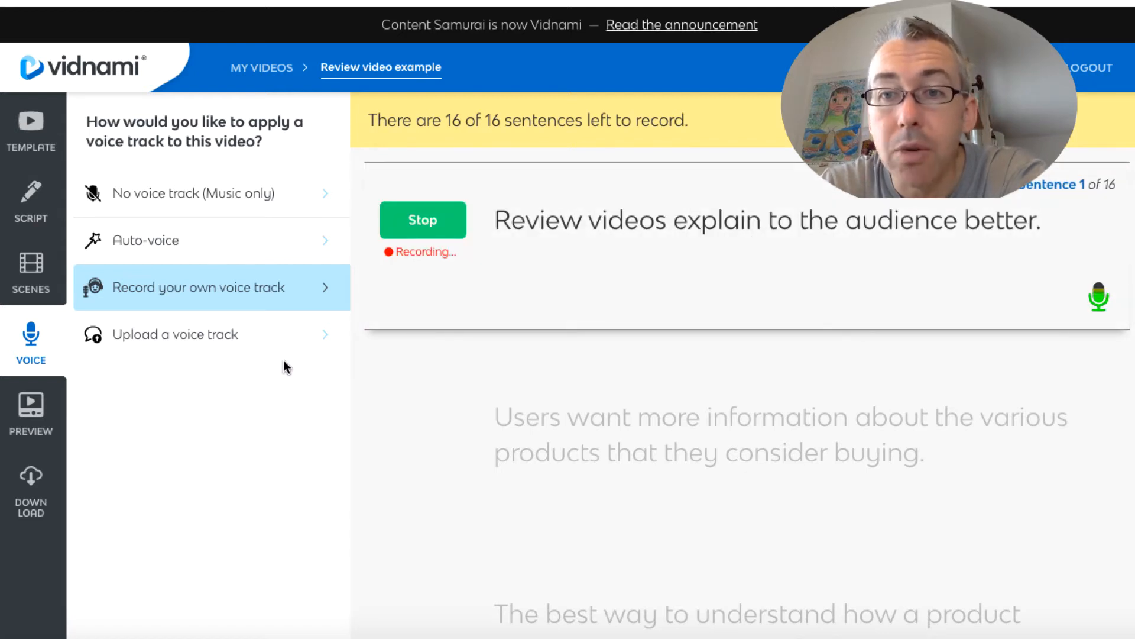
{"action": "left_click", "coordinate": [423, 219]}
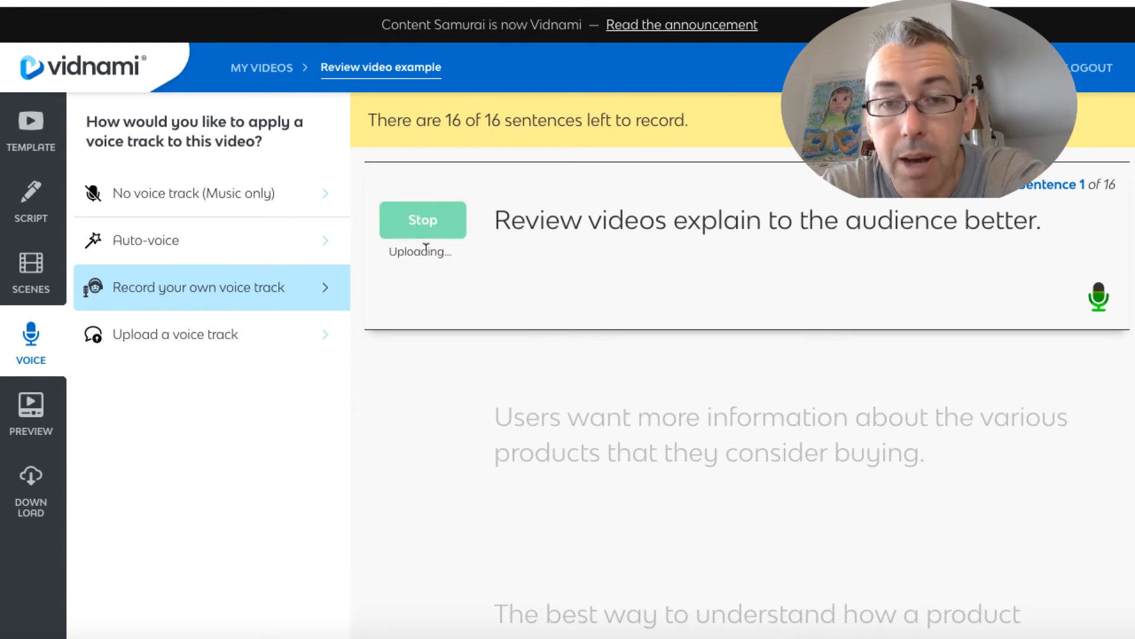
{"action": "left_click", "coordinate": [422, 220]}
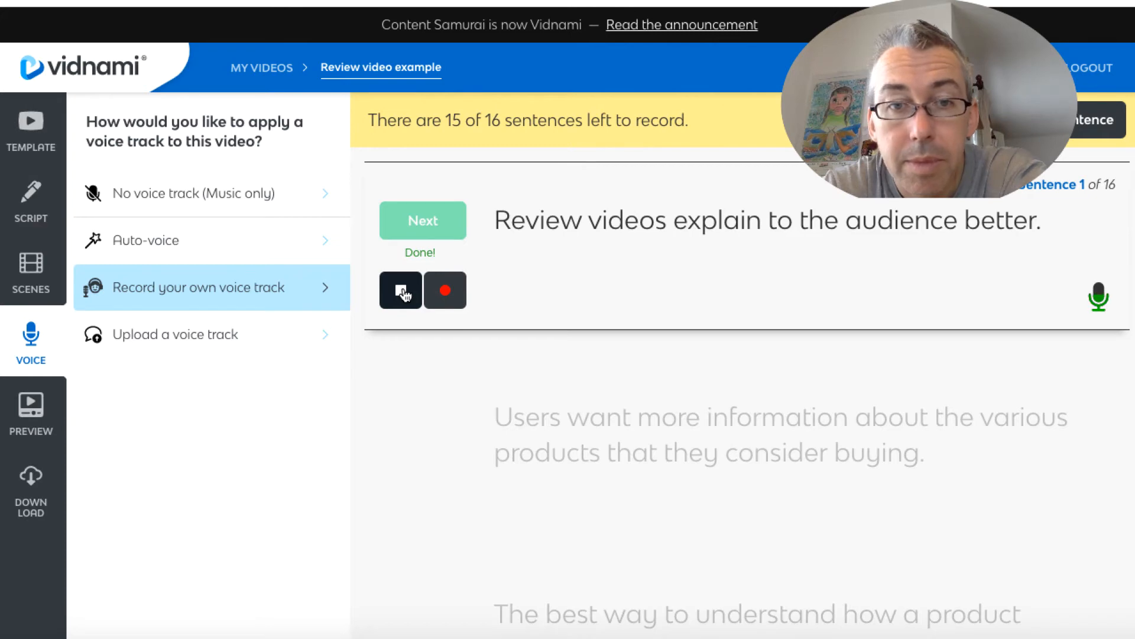
{"action": "left_click", "coordinate": [422, 220]}
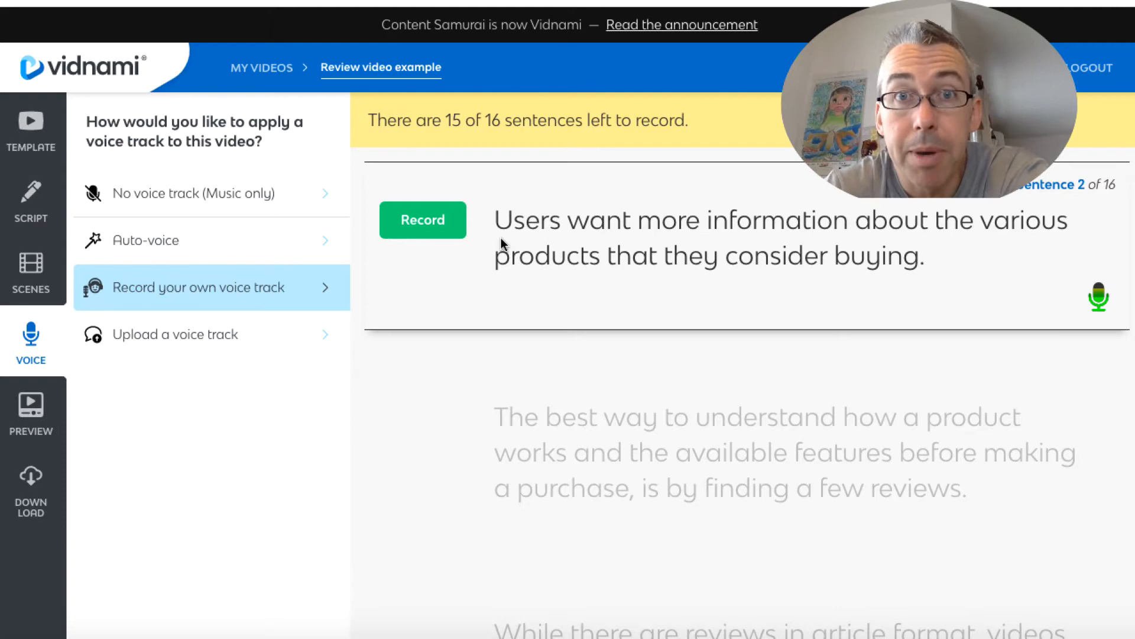
{"action": "mouse_move", "coordinate": [423, 230]}
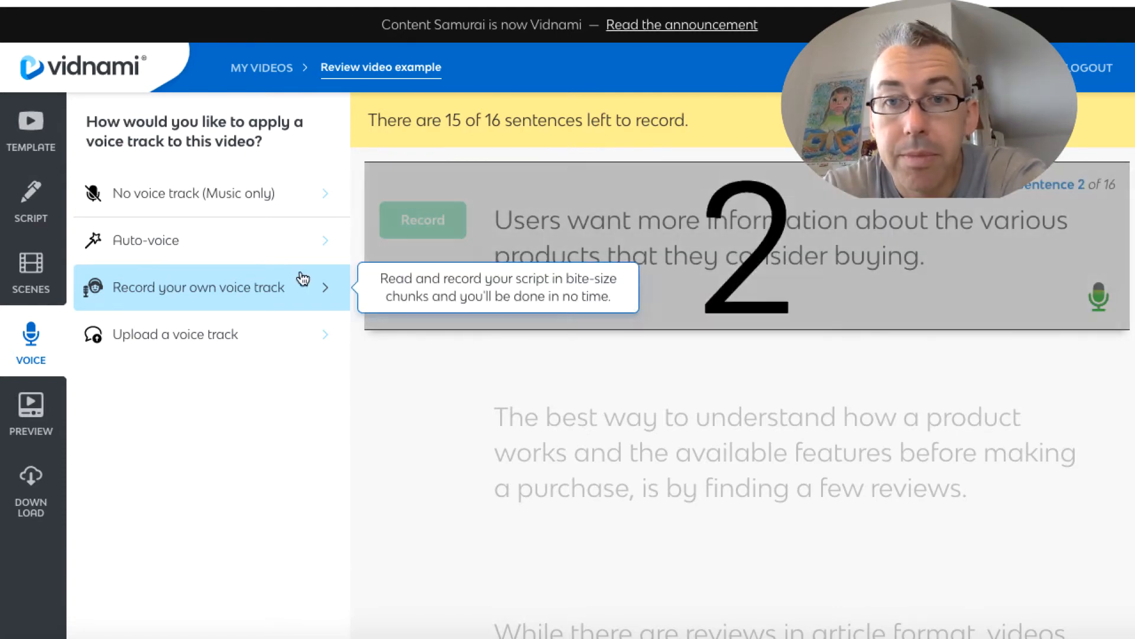
Step: Record sentence 2, then redo its recording
{"action": "left_click", "coordinate": [423, 220]}
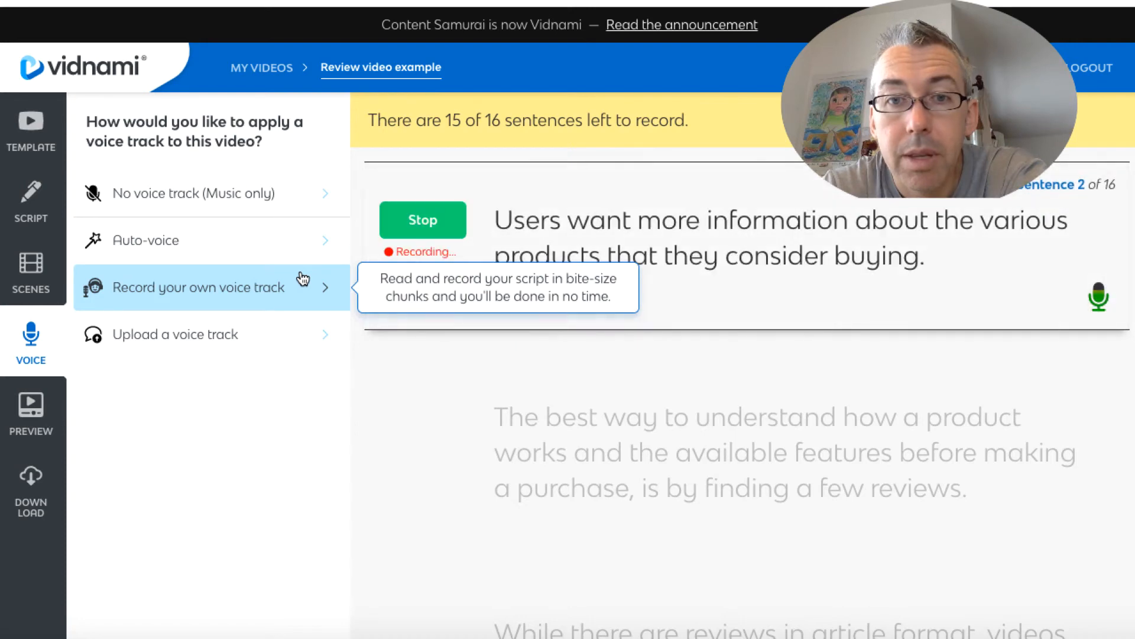
{"action": "mouse_move", "coordinate": [236, 341]}
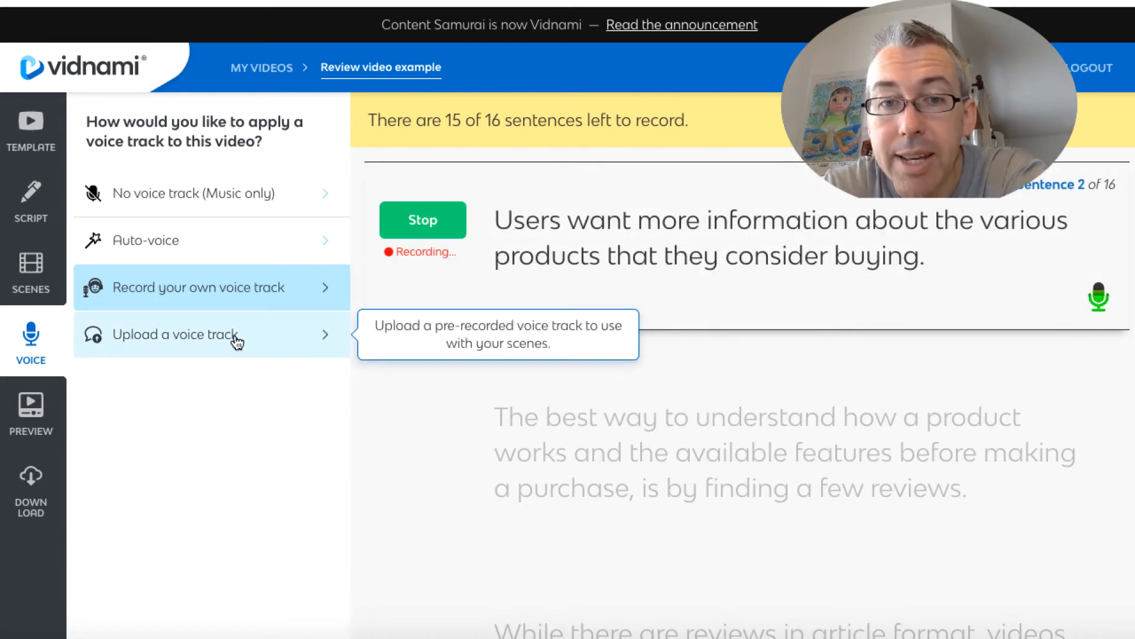
{"action": "left_click", "coordinate": [423, 220]}
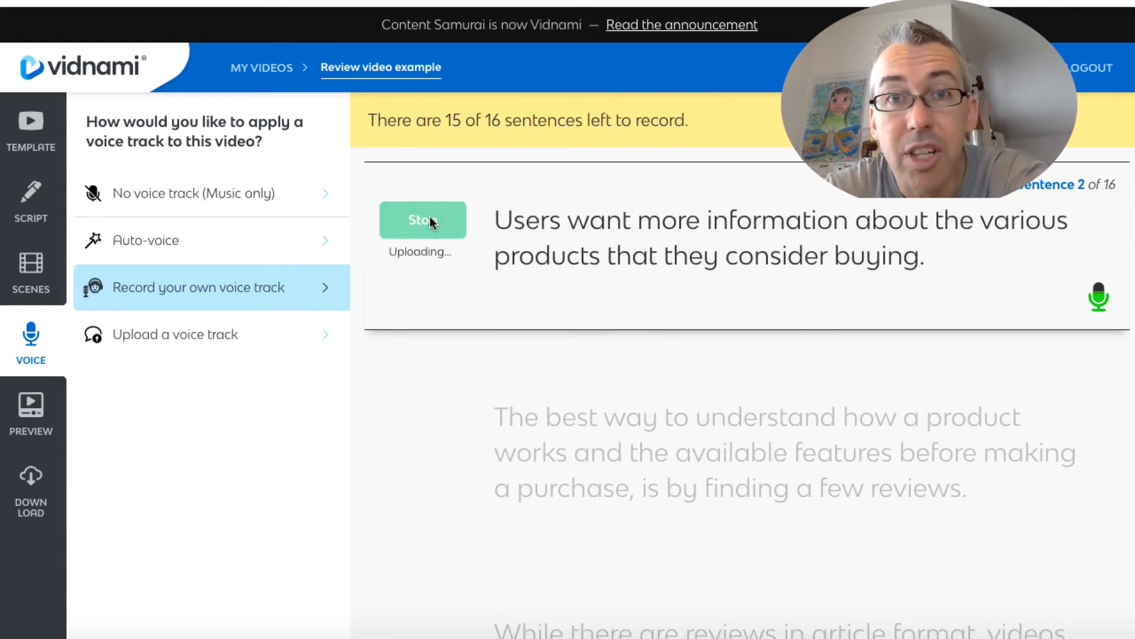
{"action": "left_click", "coordinate": [422, 220]}
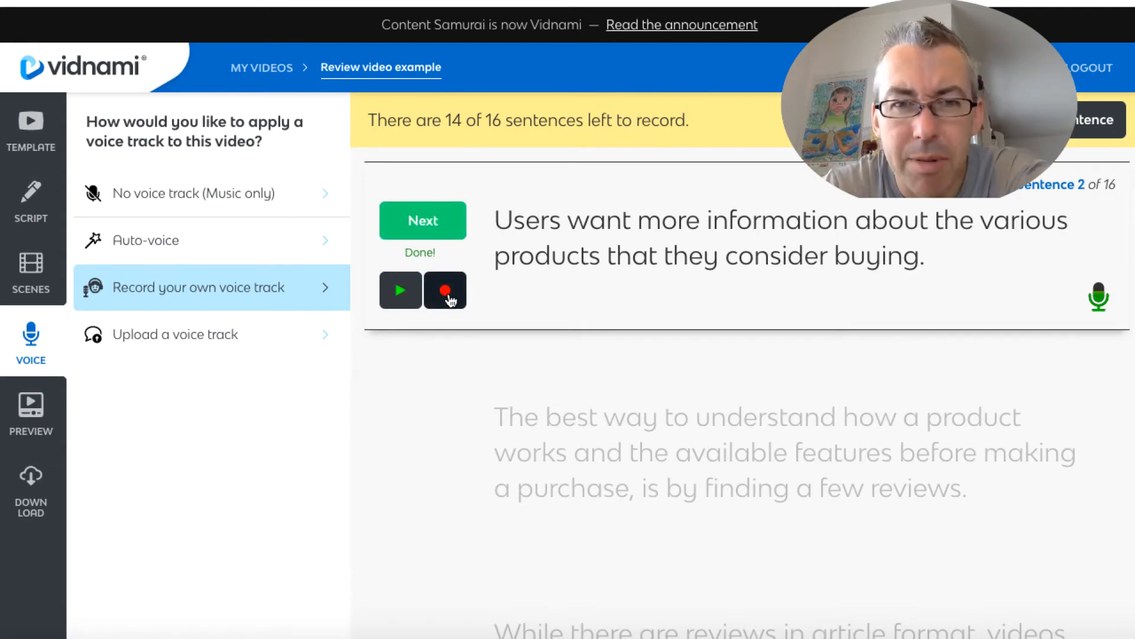
{"action": "left_click", "coordinate": [445, 290]}
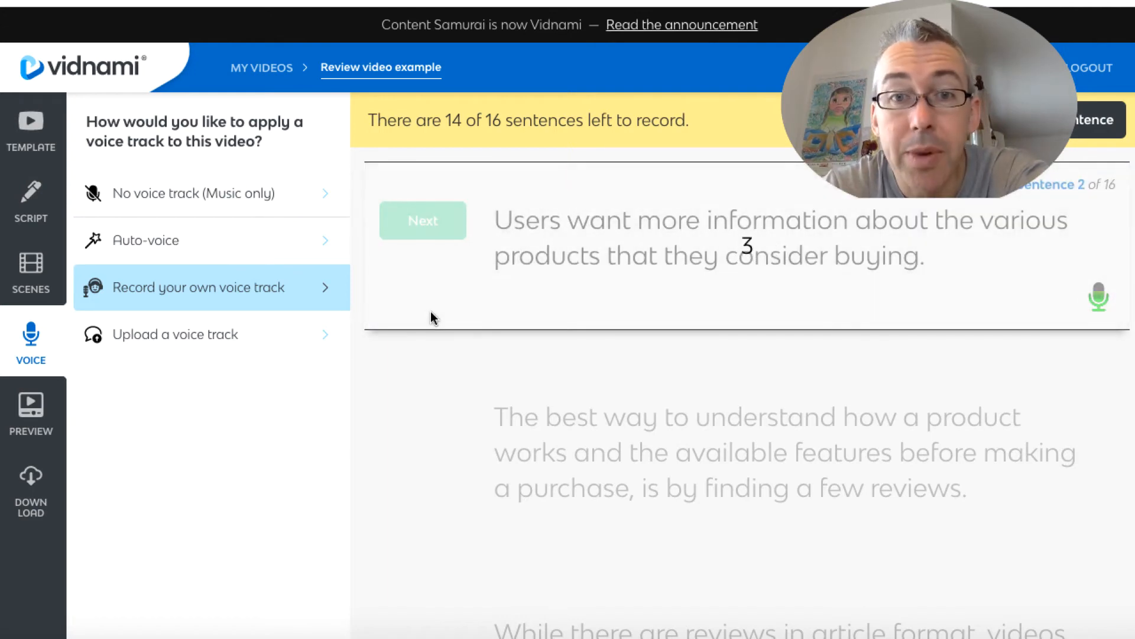
{"action": "mouse_move", "coordinate": [261, 445]}
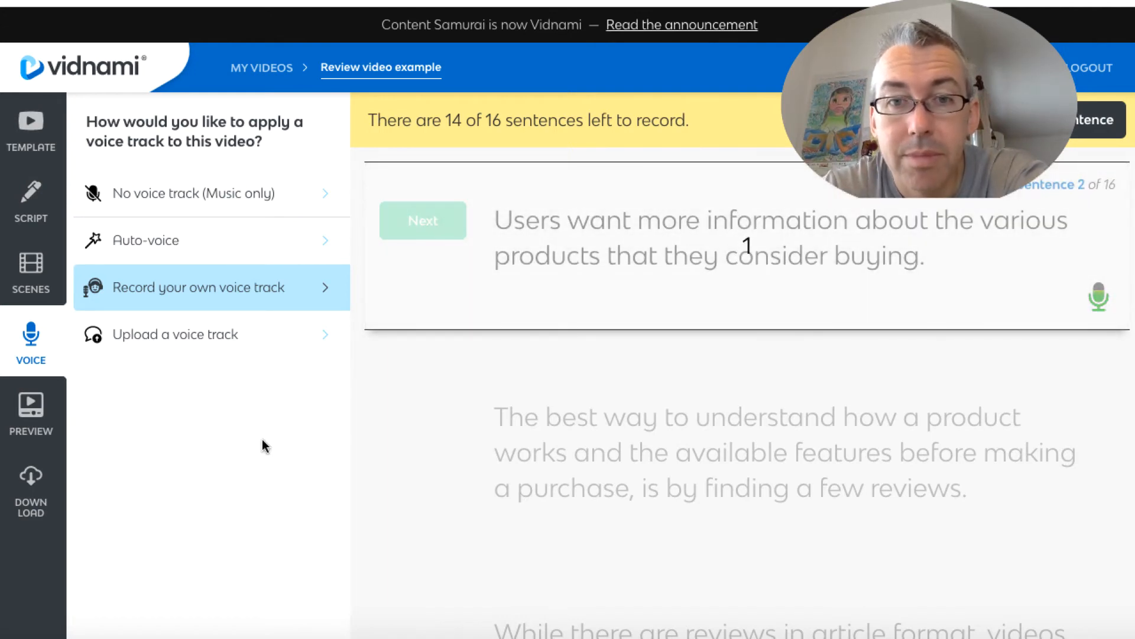
{"action": "left_click", "coordinate": [422, 220]}
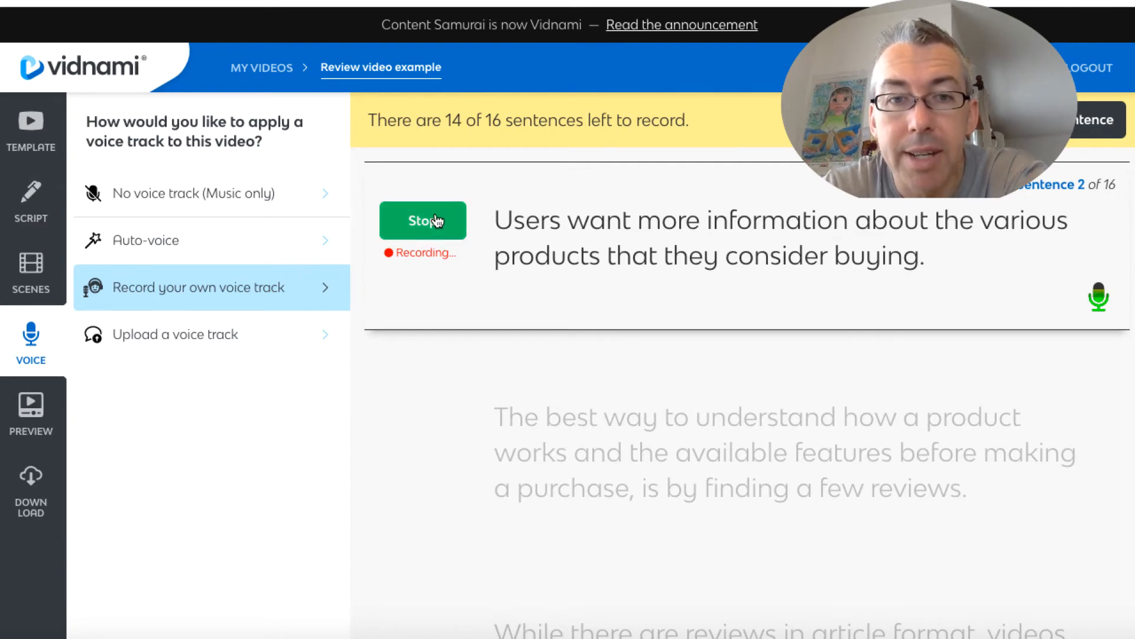
{"action": "left_click", "coordinate": [423, 220]}
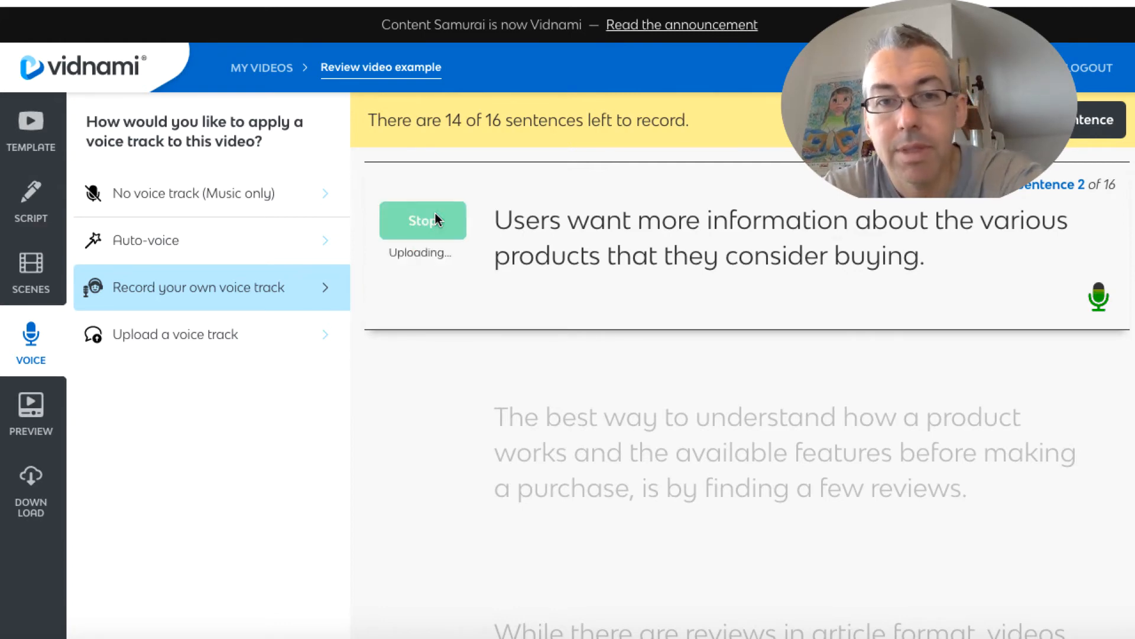
{"action": "left_click", "coordinate": [422, 220]}
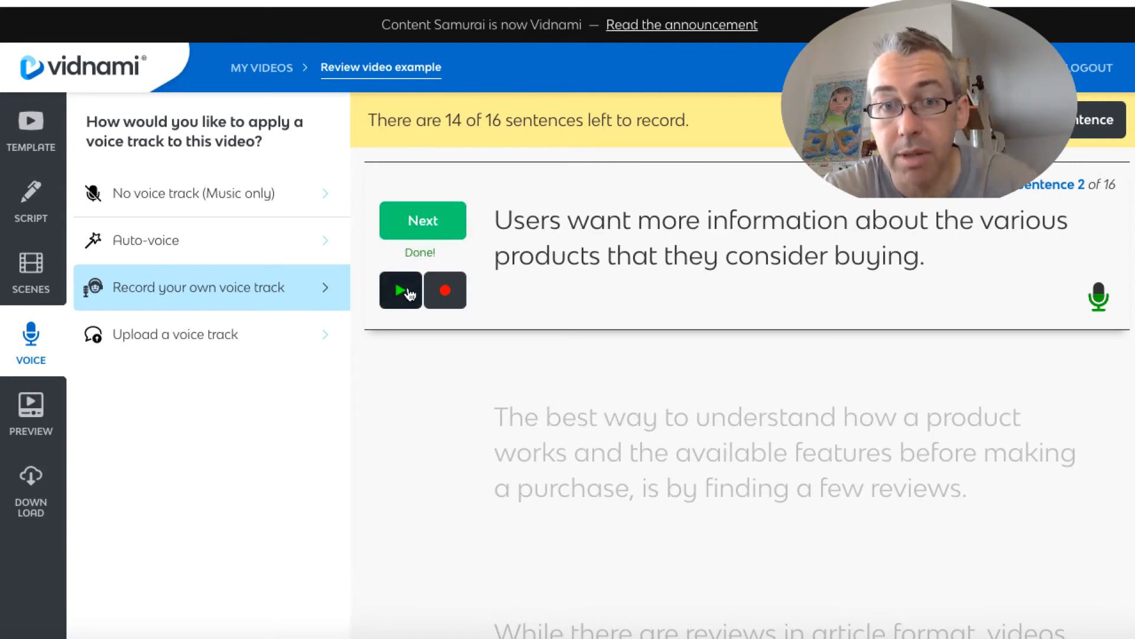
{"action": "mouse_move", "coordinate": [574, 389]}
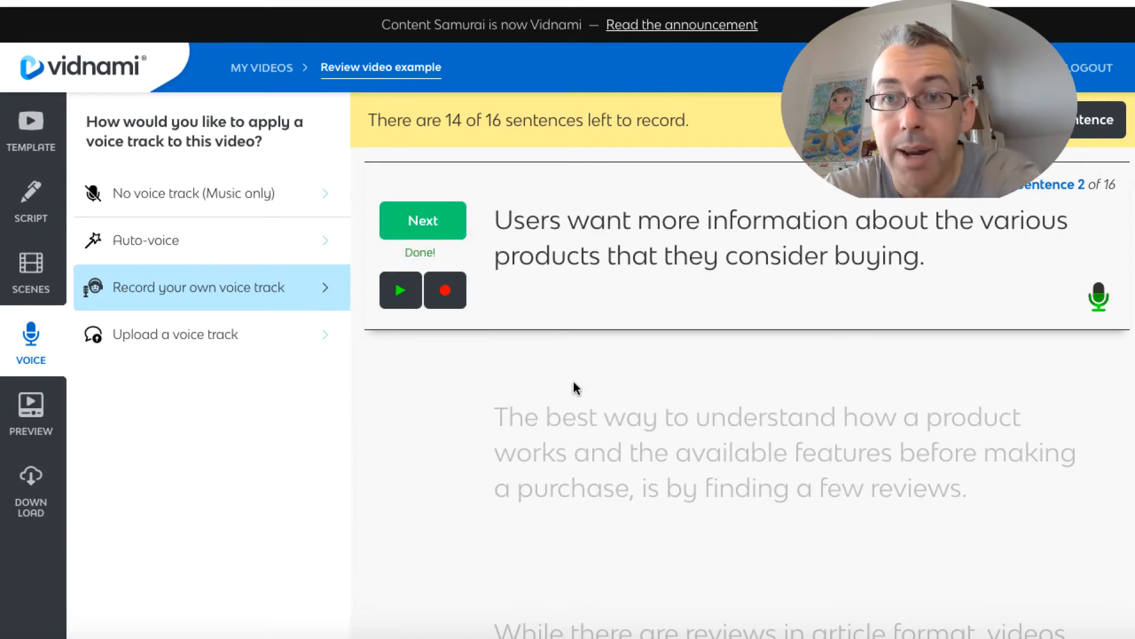
{"action": "mouse_move", "coordinate": [652, 361]}
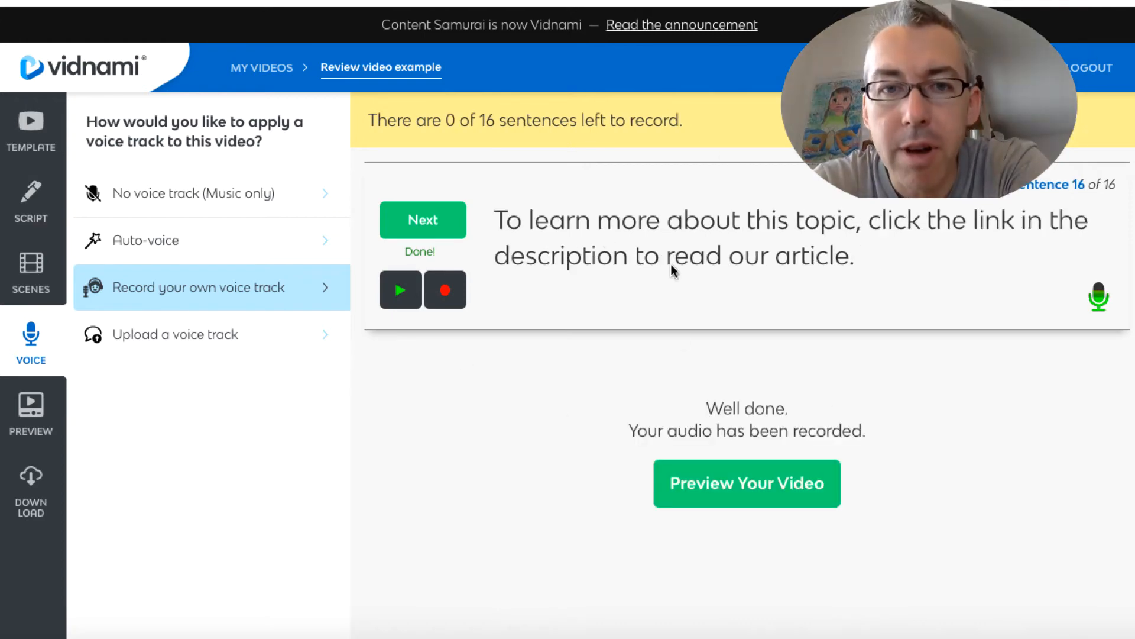
{"action": "mouse_move", "coordinate": [693, 461]}
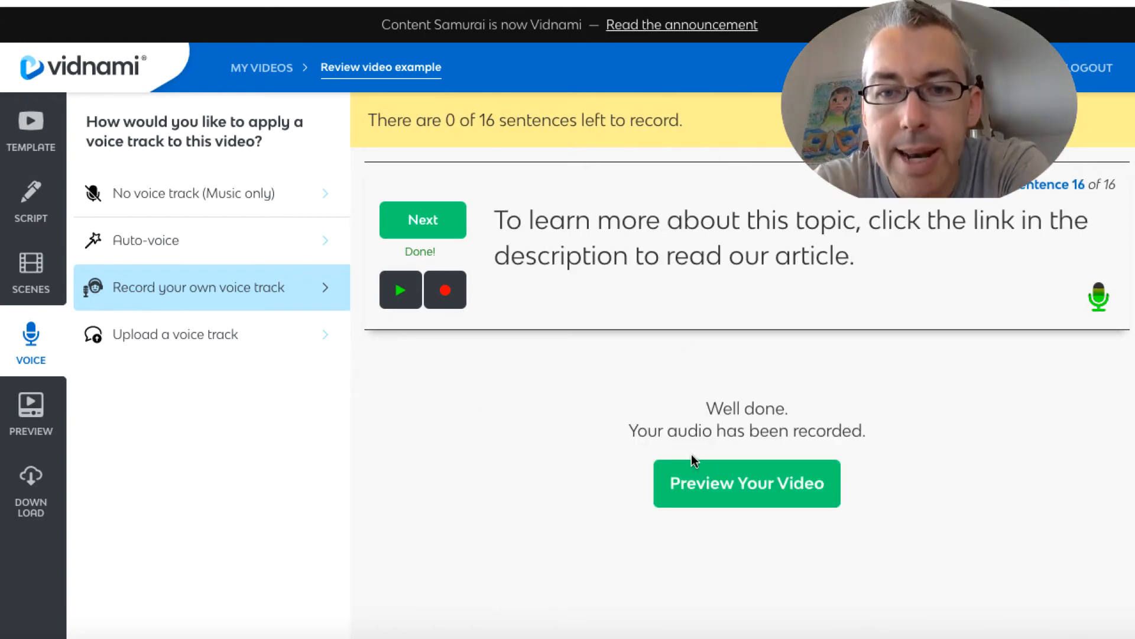
Step: Build the preview with the recorded voice track, waiting while scene timing is calculated
{"action": "left_click", "coordinate": [746, 484]}
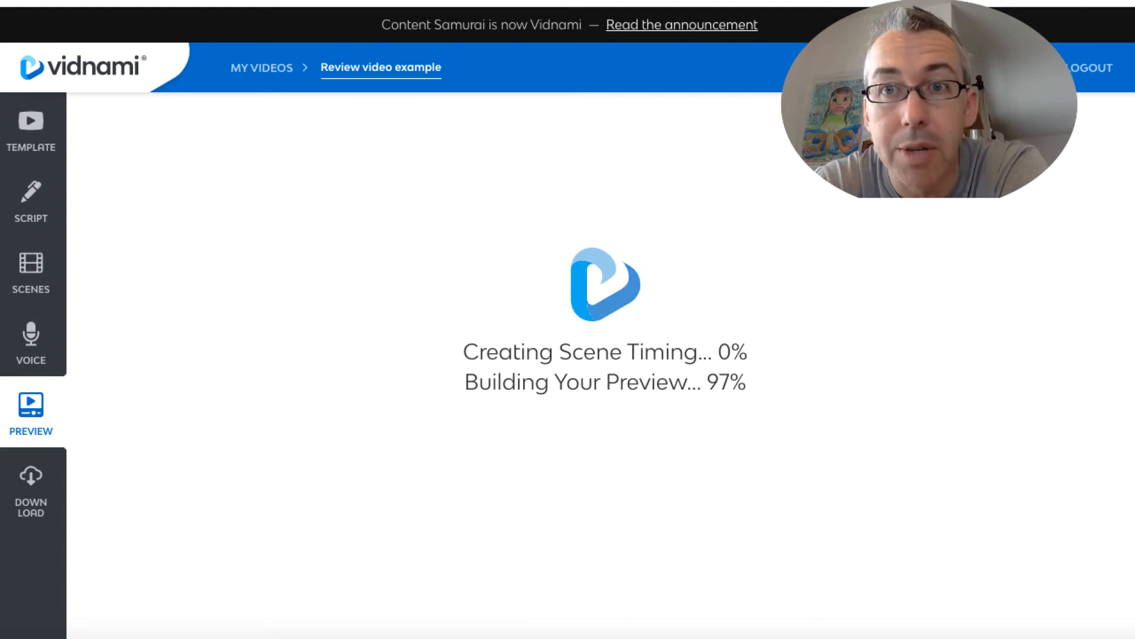
{"action": "mouse_move", "coordinate": [620, 229]}
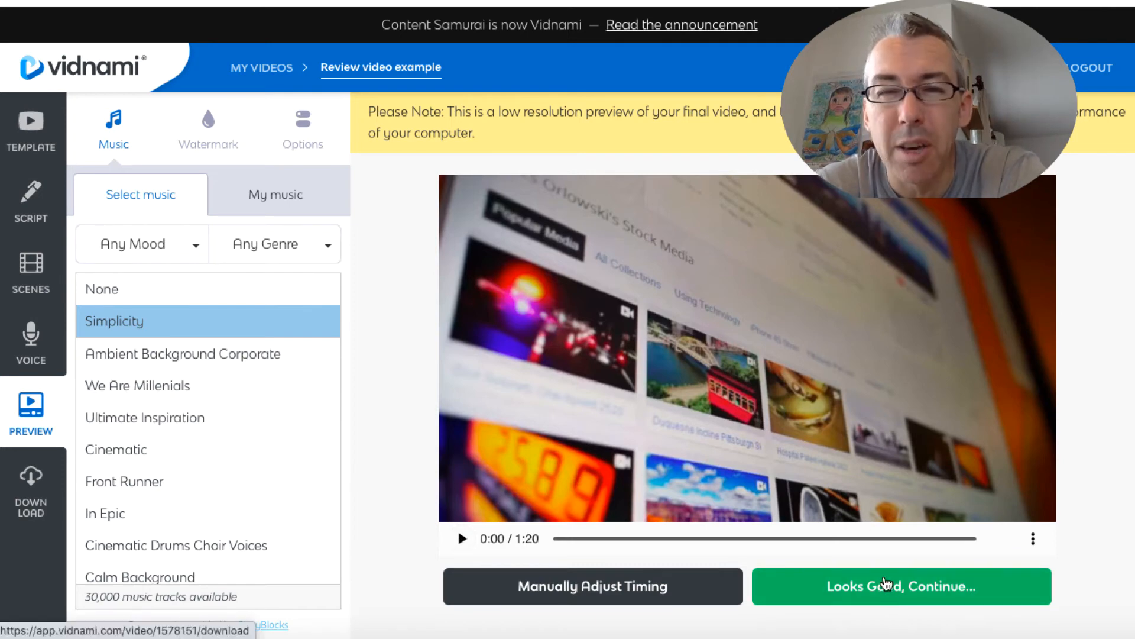
{"action": "mouse_move", "coordinate": [563, 586]}
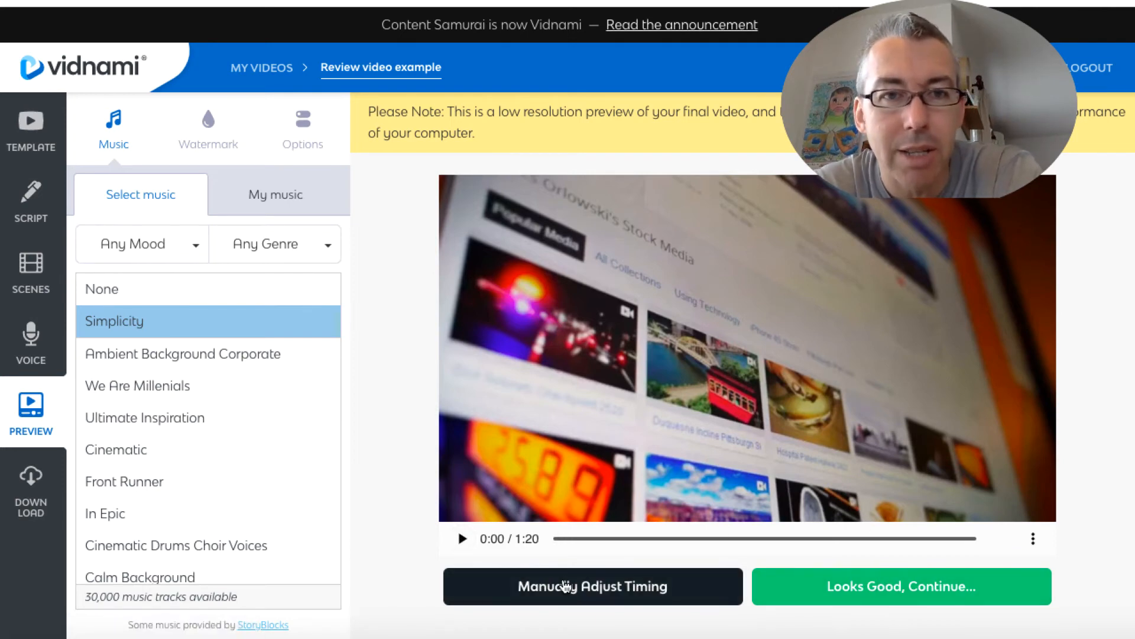
{"action": "mouse_move", "coordinate": [207, 116]}
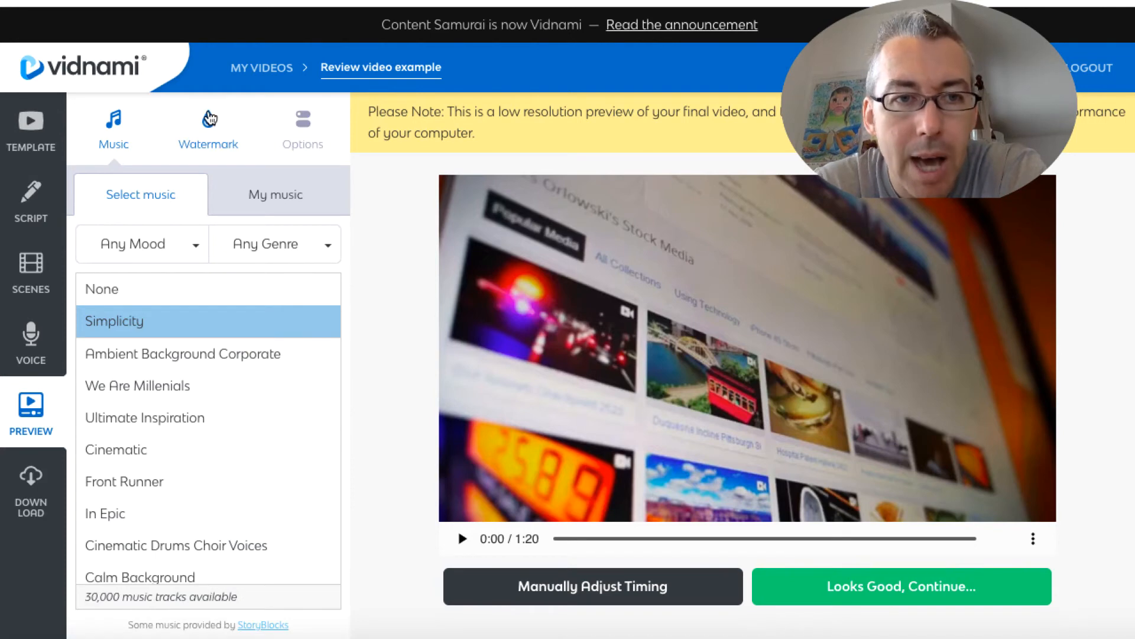
Step: Pick the VMI watermark, then drag the Music Volume slider to 7%
{"action": "left_click", "coordinate": [207, 127]}
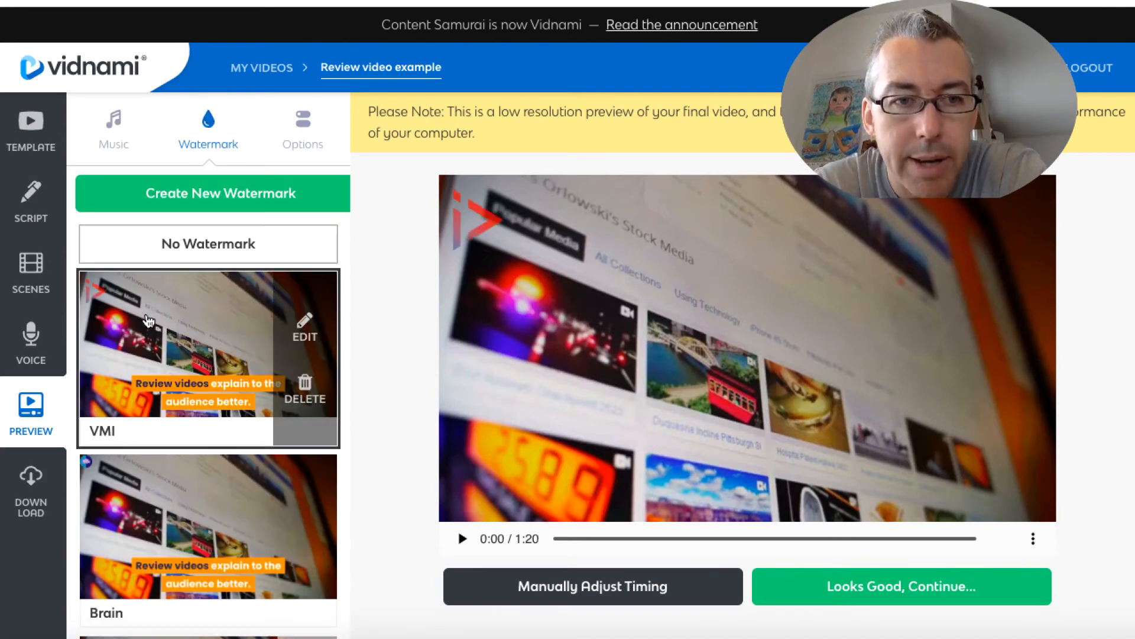
{"action": "mouse_move", "coordinate": [316, 166]}
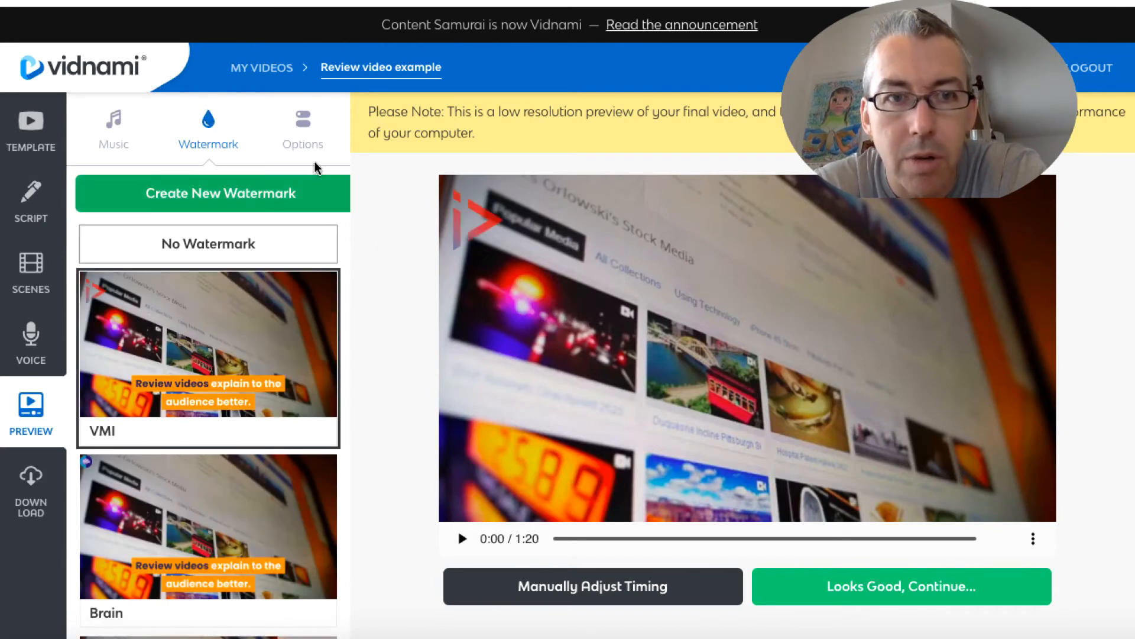
{"action": "left_click", "coordinate": [302, 129]}
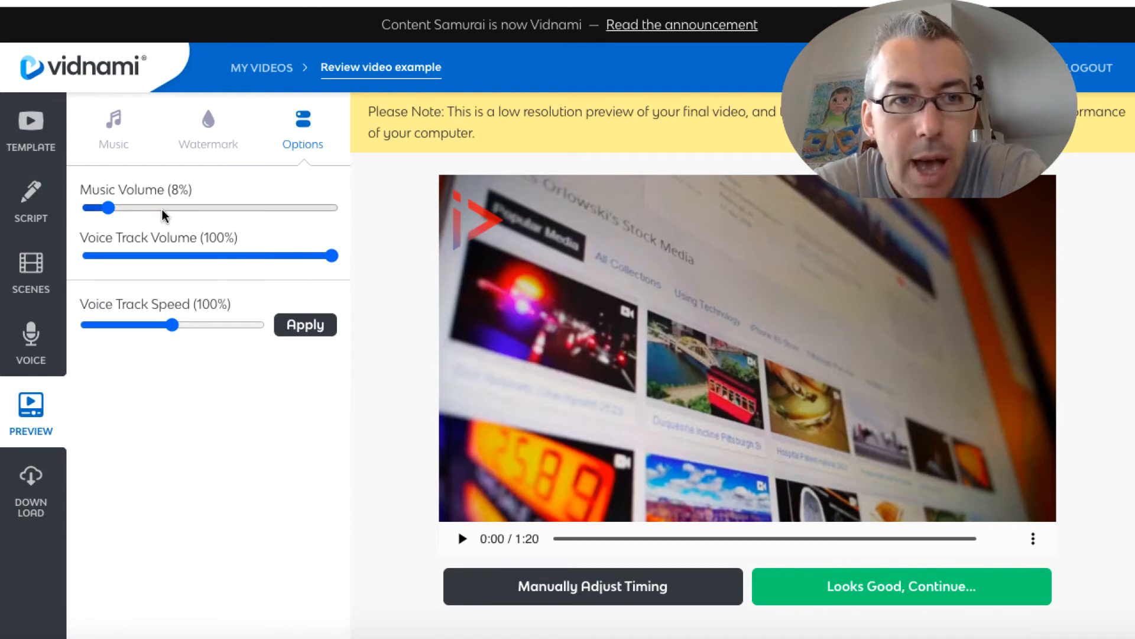
{"action": "left_click_drag", "start_coordinate": [109, 208], "coordinate": [100, 208]}
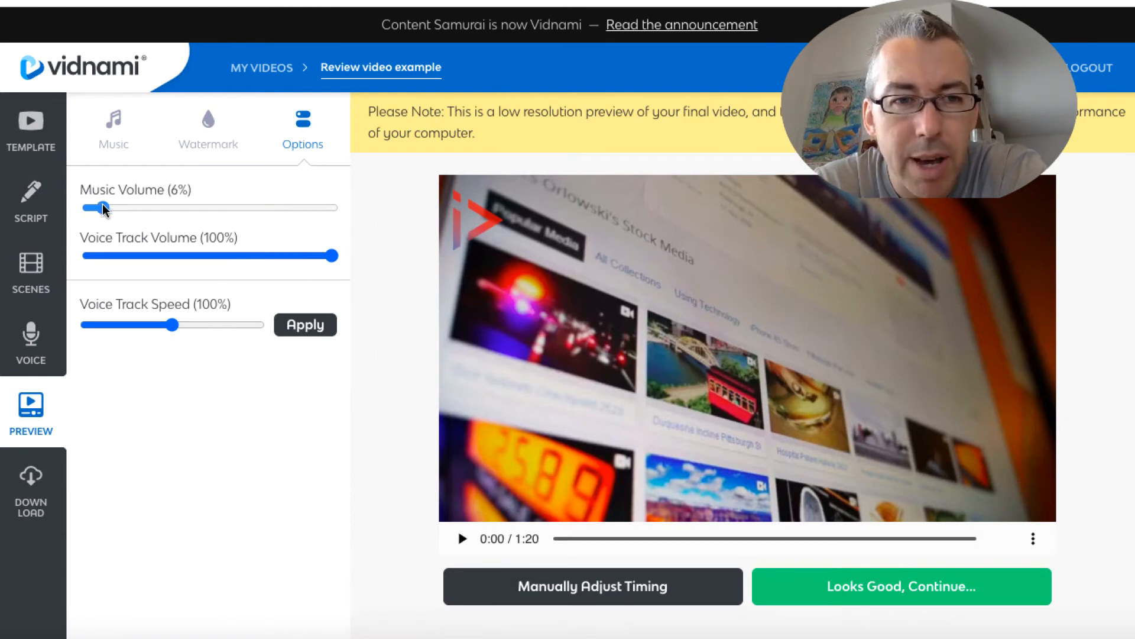
{"action": "left_click_drag", "start_coordinate": [101, 208], "coordinate": [107, 208]}
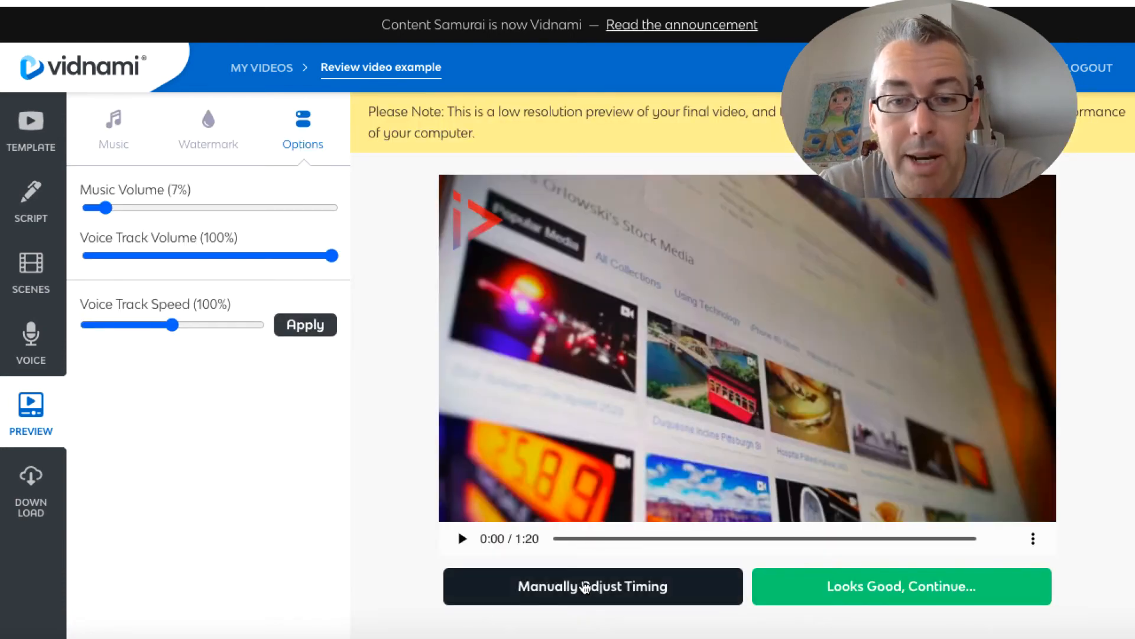
Step: Manually move the third scene's start from 0:08.03 to 0:08.45 and replay to confirm
{"action": "left_click", "coordinate": [592, 586]}
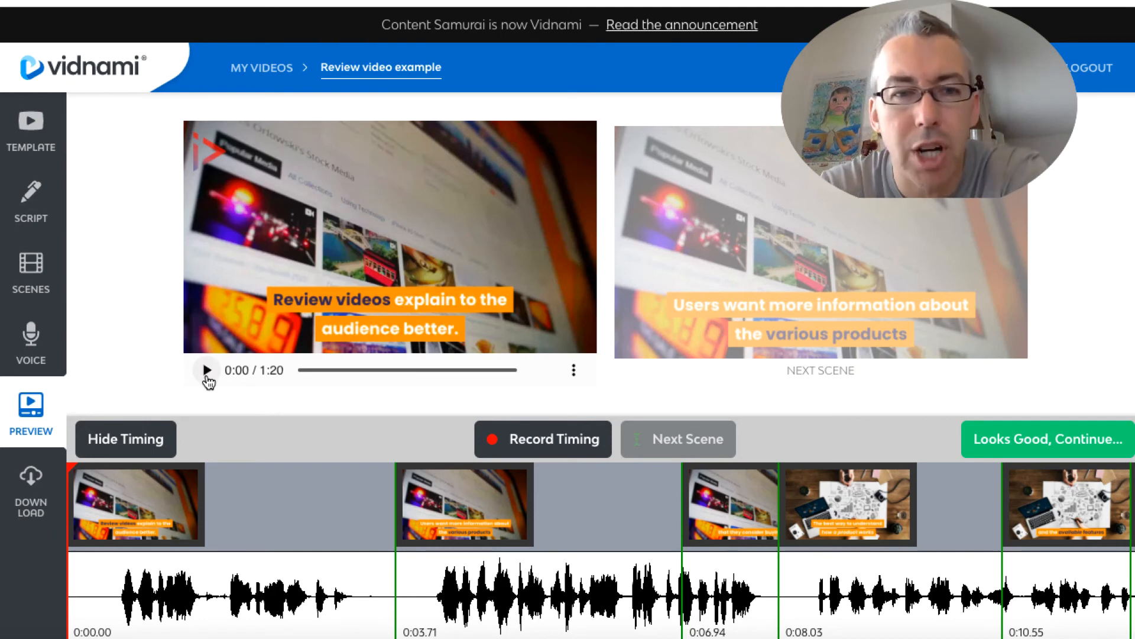
{"action": "left_click", "coordinate": [207, 370]}
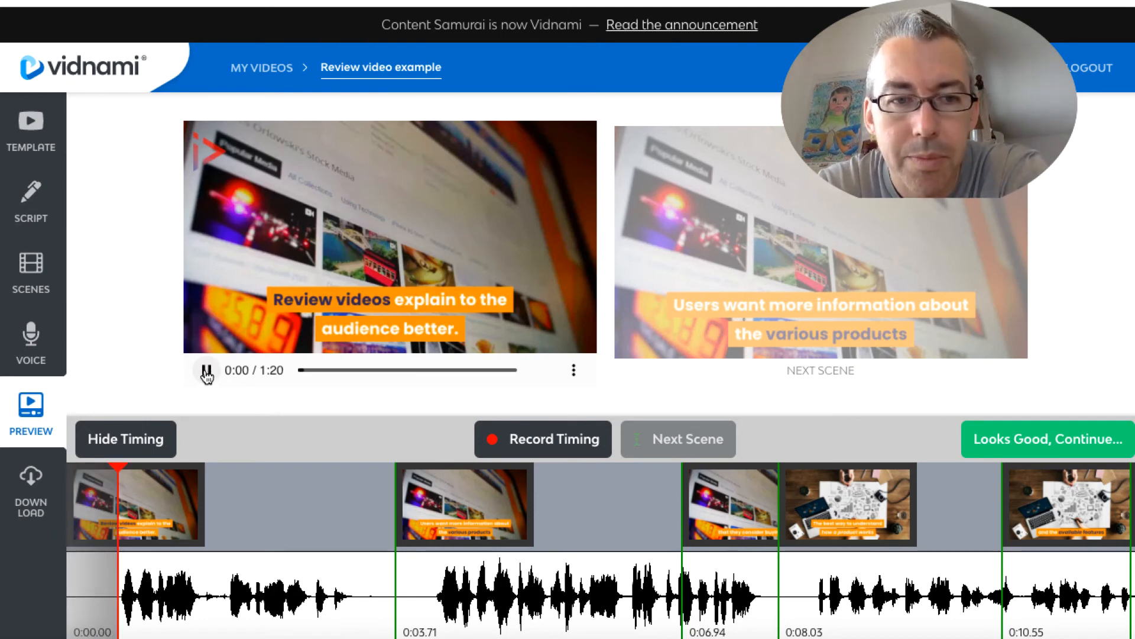
{"action": "left_click", "coordinate": [206, 371]}
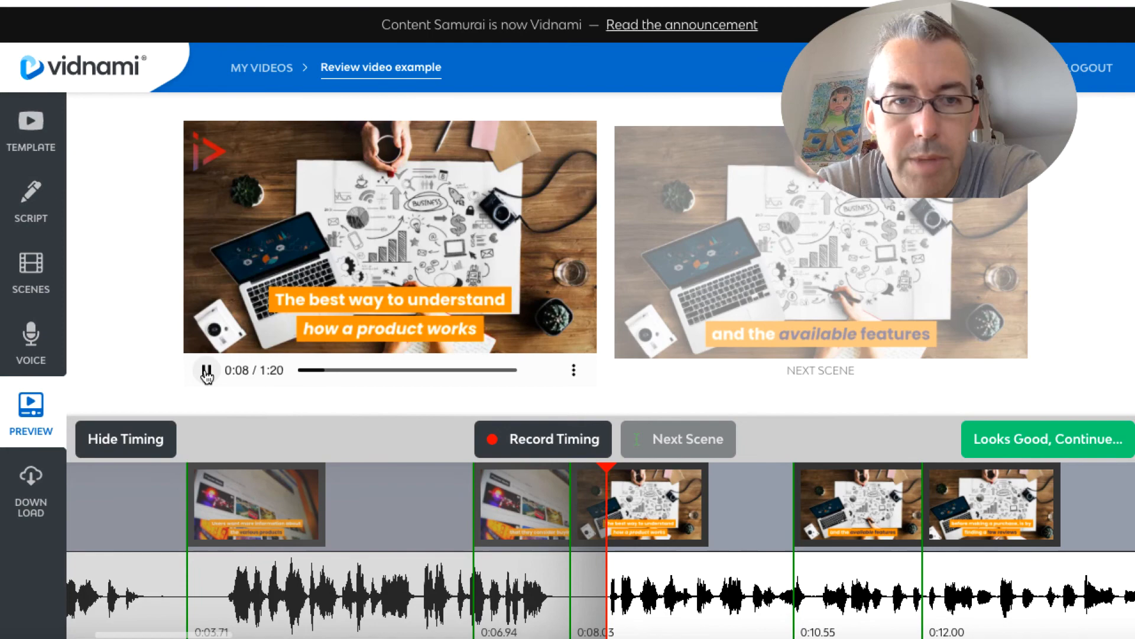
{"action": "left_click", "coordinate": [206, 370]}
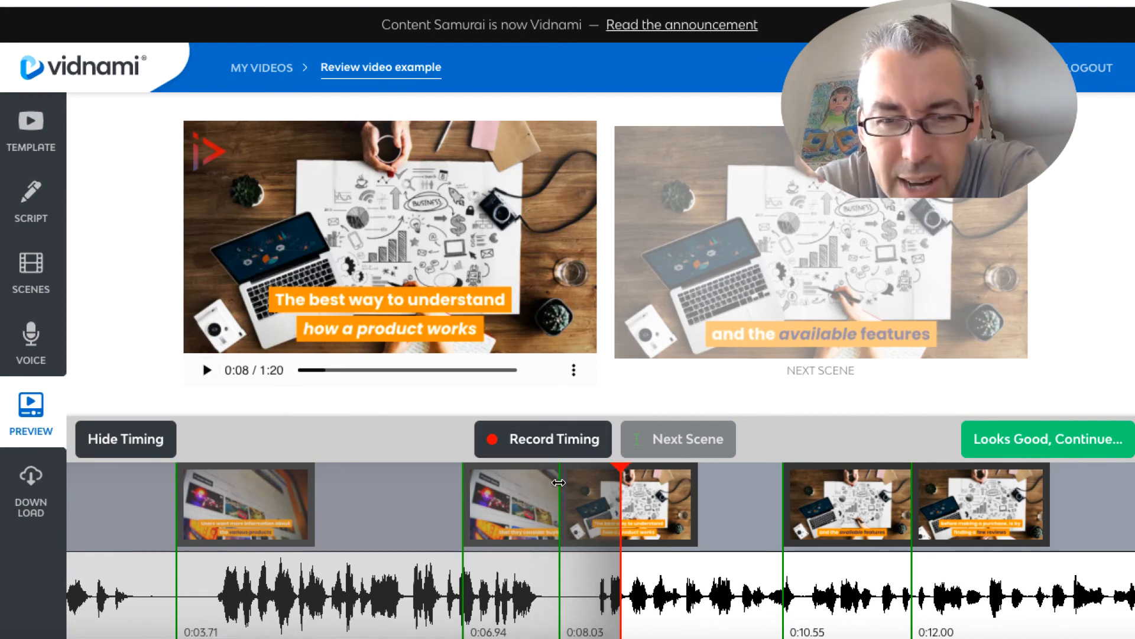
{"action": "mouse_move", "coordinate": [403, 469]}
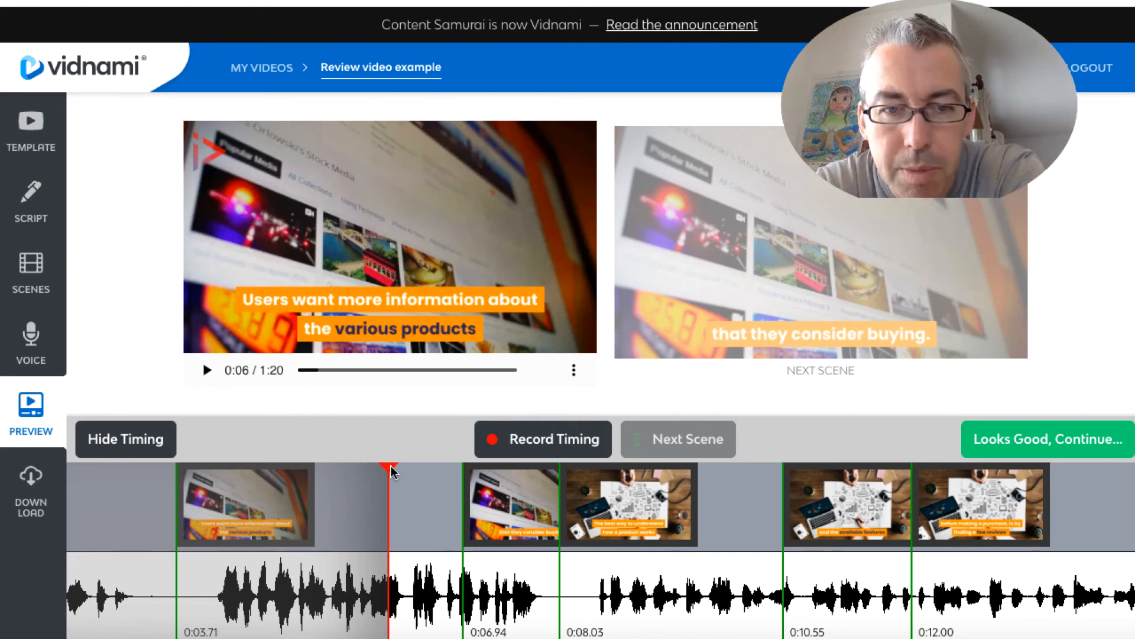
{"action": "mouse_move", "coordinate": [558, 484]}
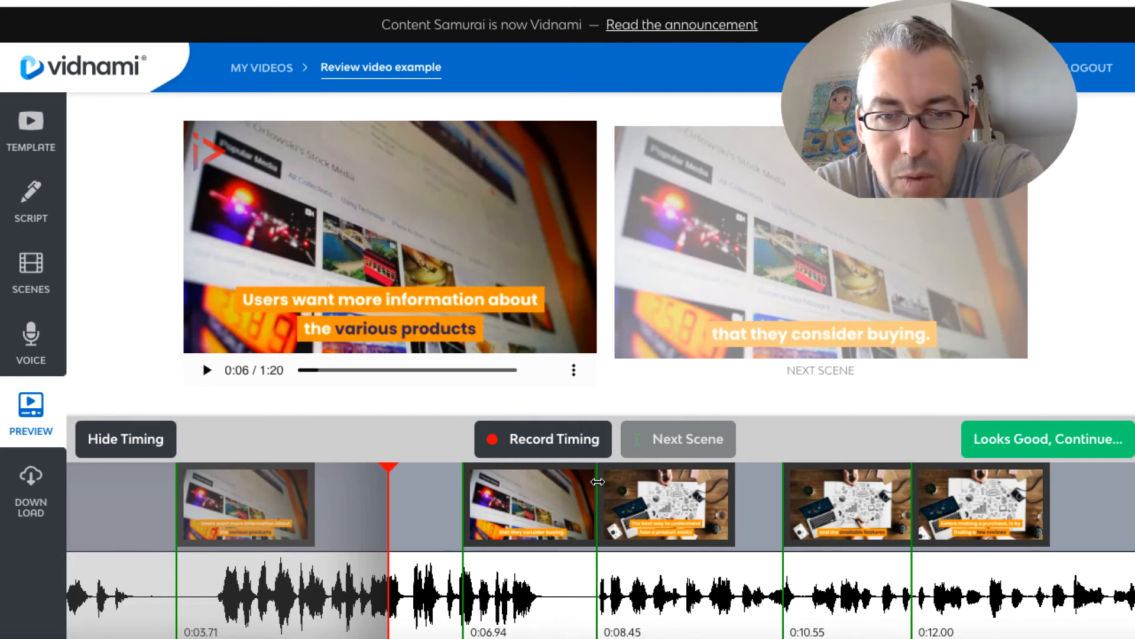
{"action": "mouse_move", "coordinate": [288, 433]}
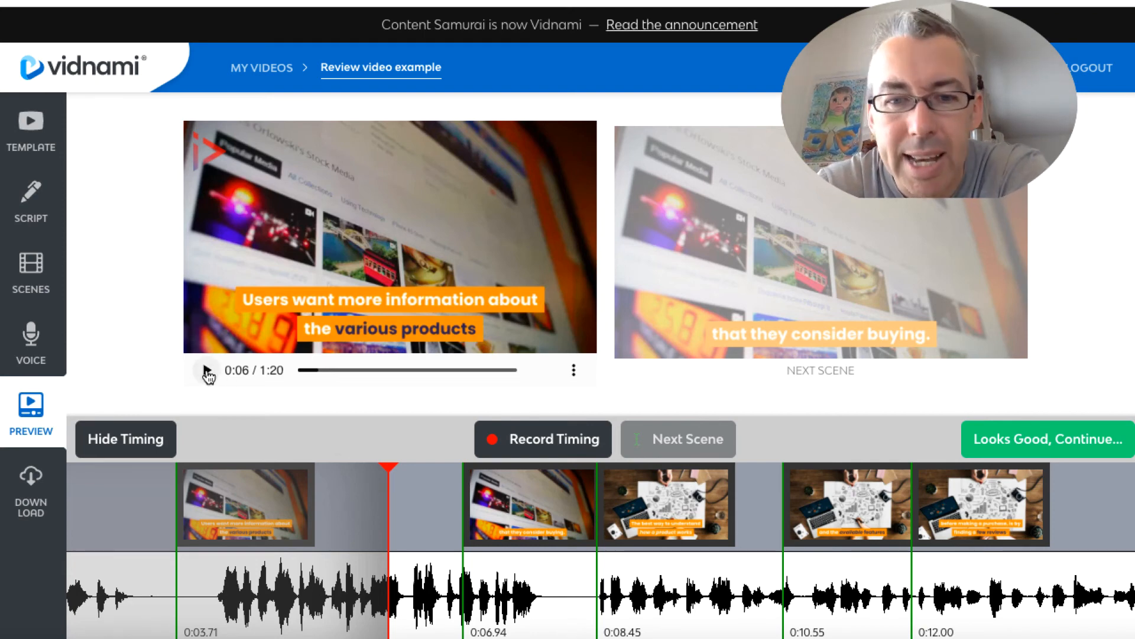
{"action": "left_click", "coordinate": [206, 369]}
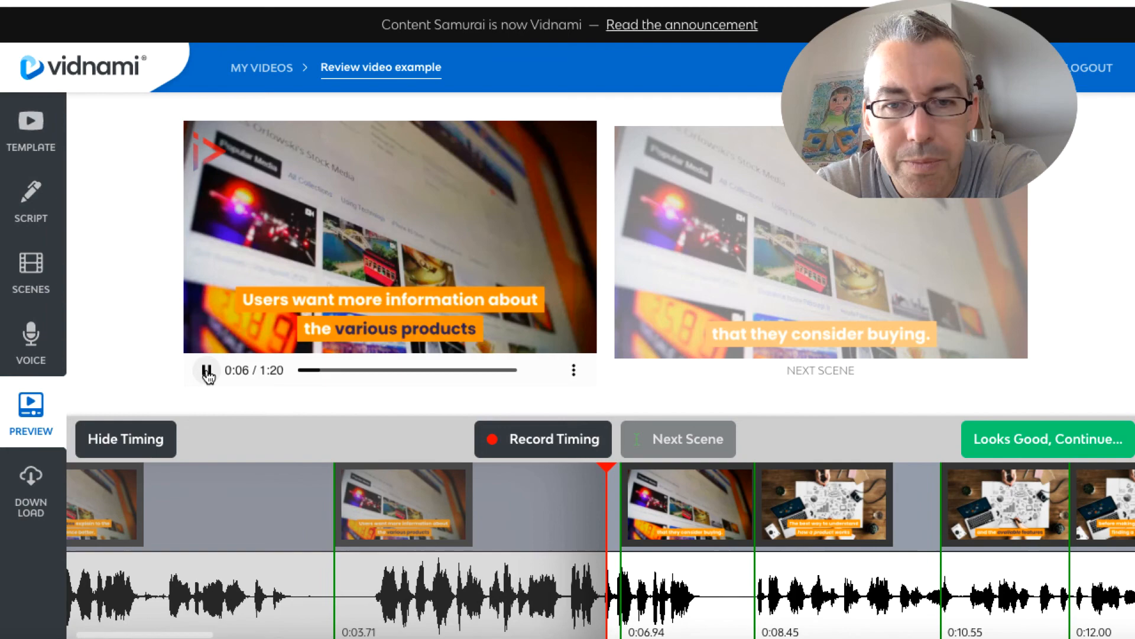
{"action": "left_click", "coordinate": [207, 370]}
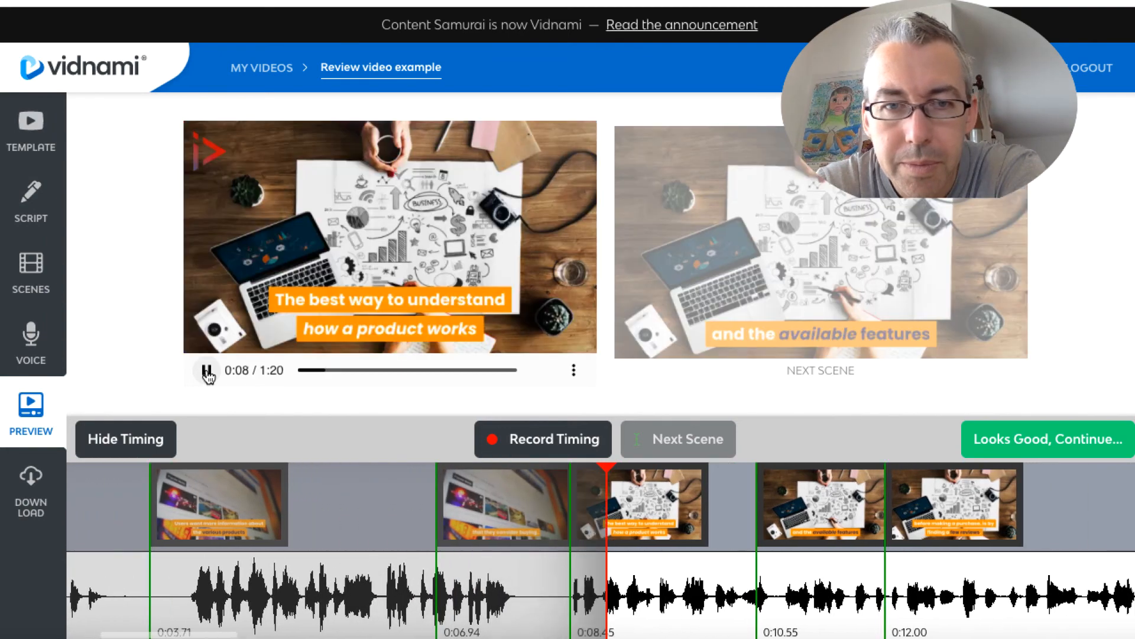
{"action": "left_click", "coordinate": [207, 370]}
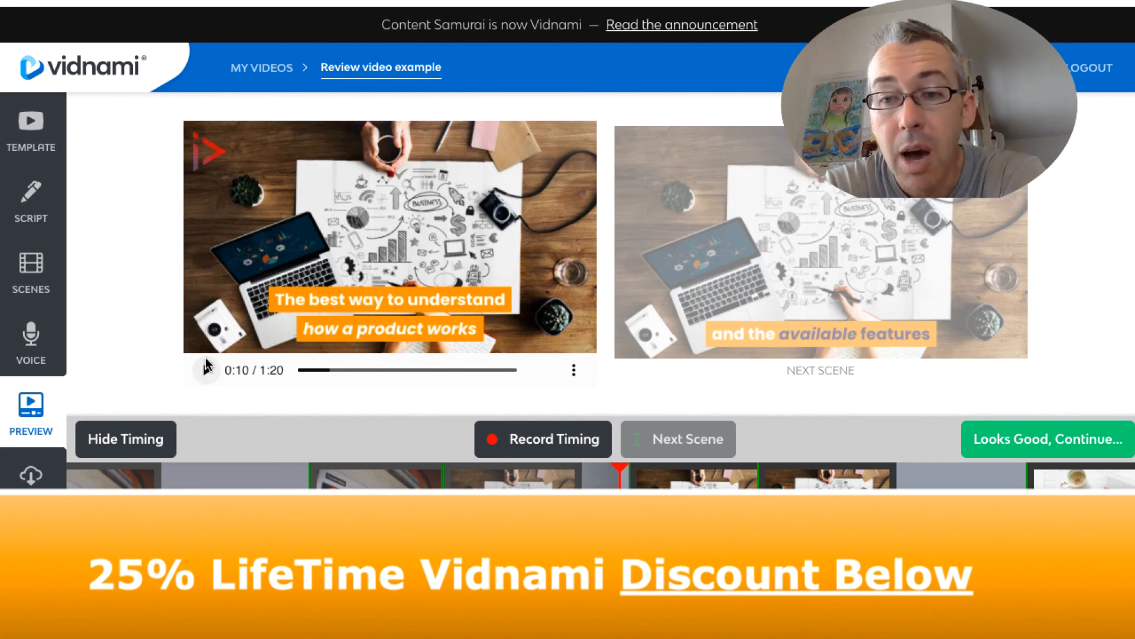
{"action": "mouse_move", "coordinate": [999, 453]}
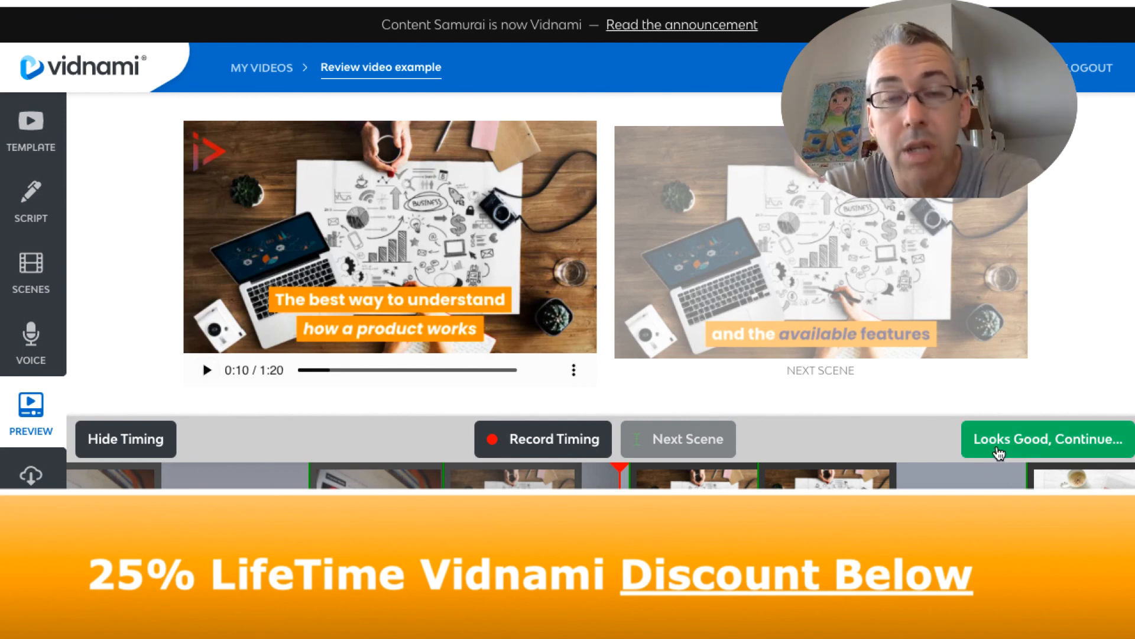